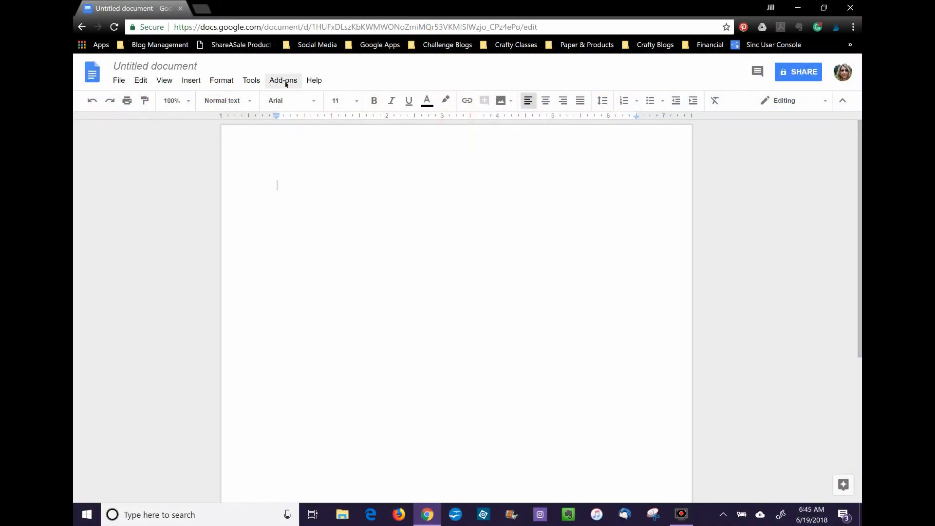
# - Install the Page Sizer add-on from Get add-ons and allow it access to the account's documents
pyautogui.click(283, 80)
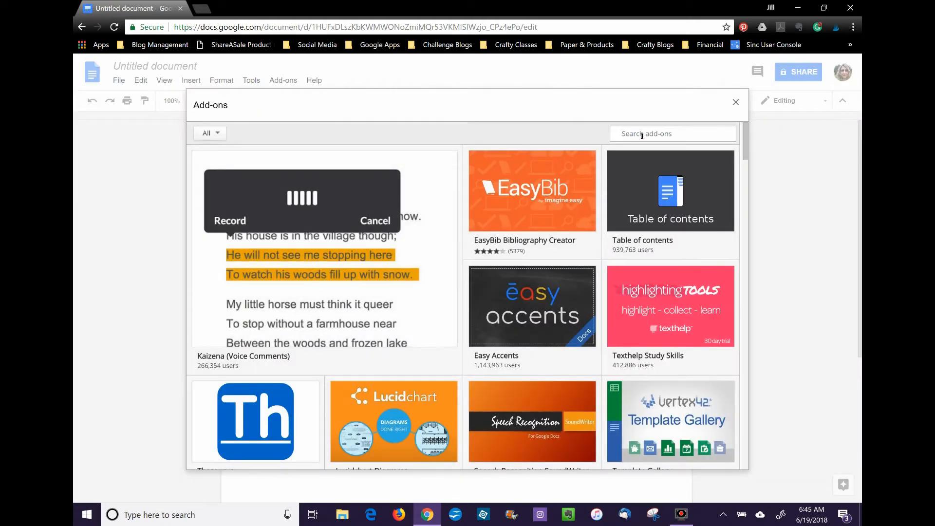
pyautogui.write('page sizer')
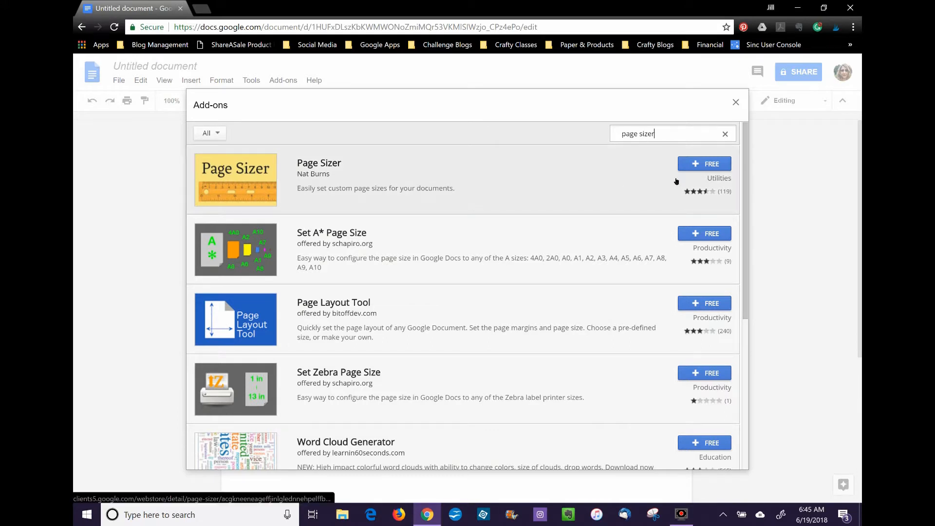
pyautogui.click(704, 164)
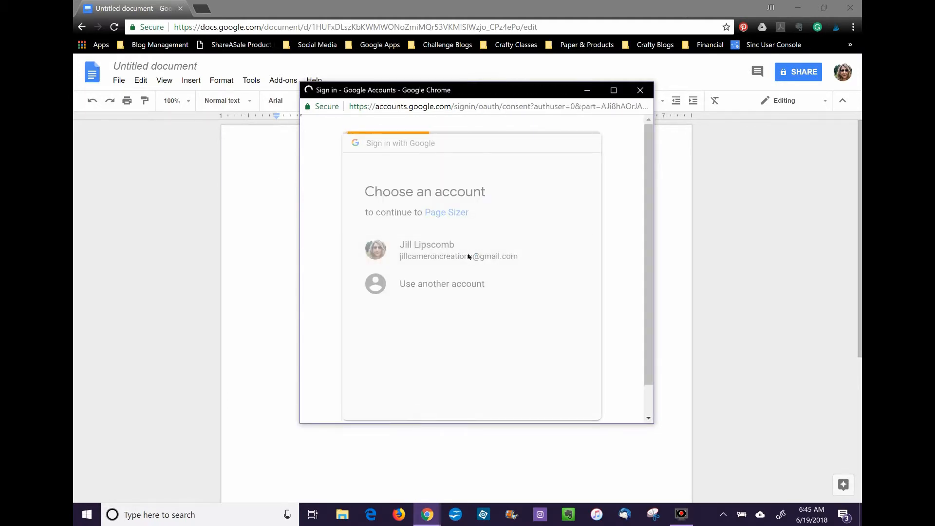
pyautogui.click(446, 249)
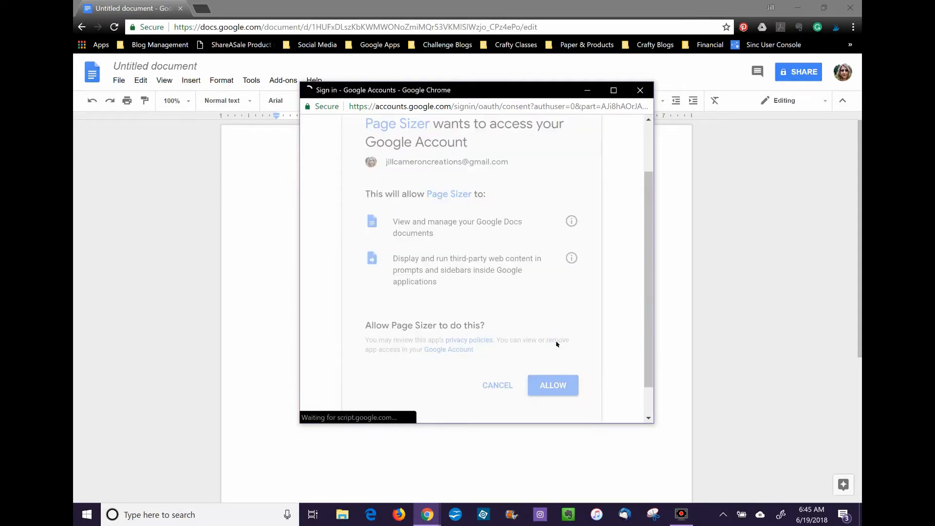
pyautogui.click(552, 385)
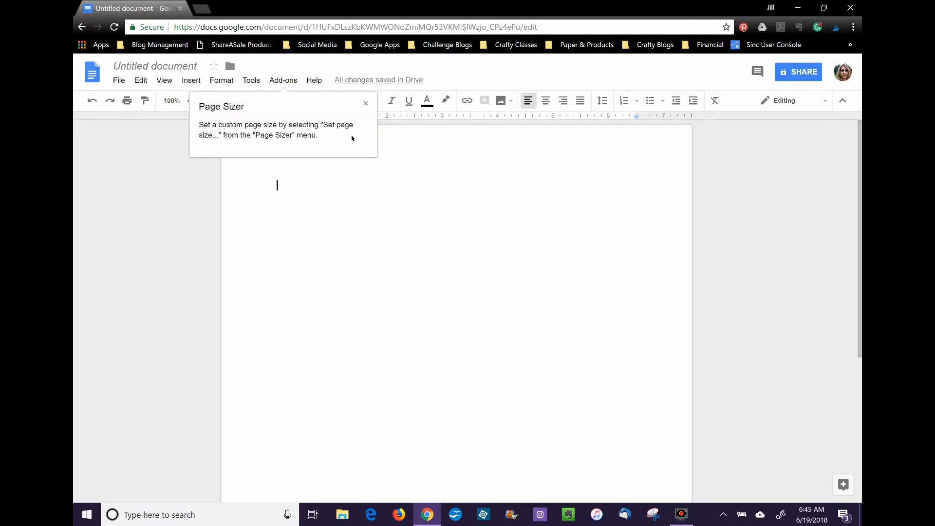
pyautogui.moveTo(401, 193)
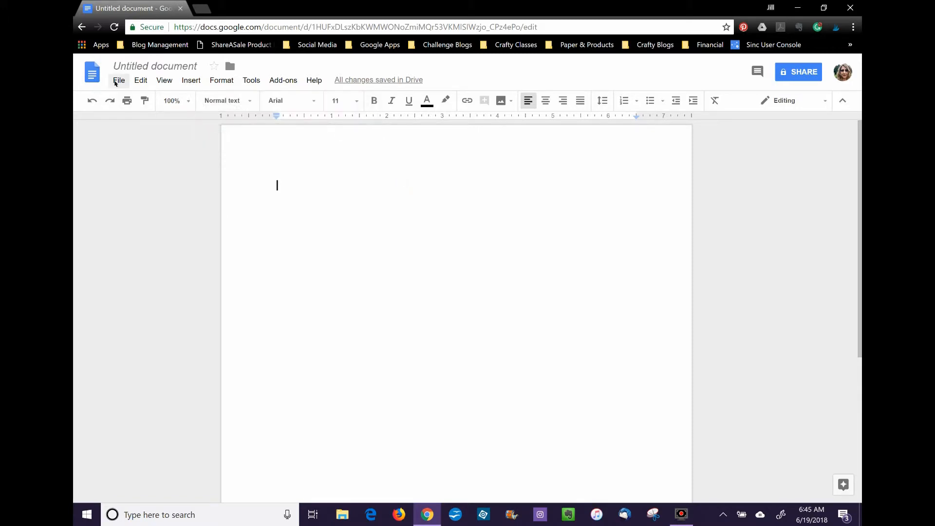
# - Set the Top, Bottom, Left and Right page margins to 0.25 inches in Page setup
pyautogui.click(119, 79)
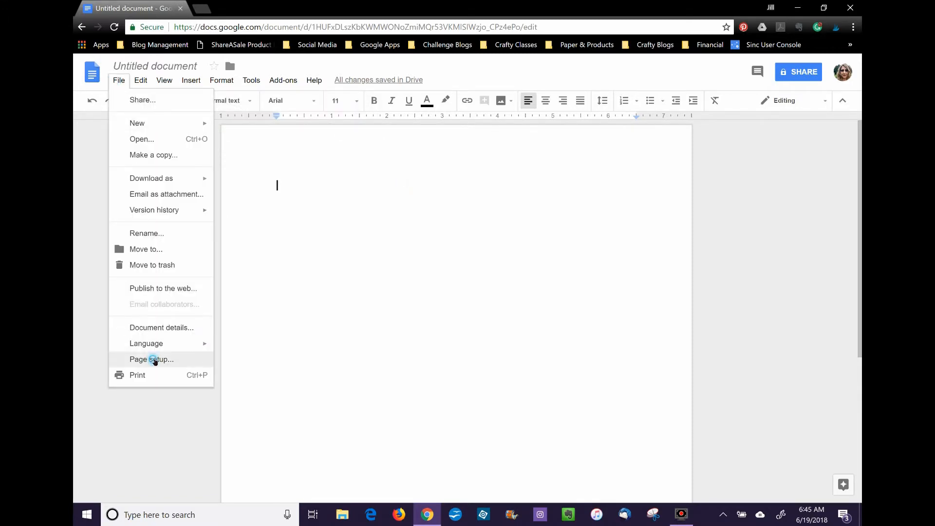
pyautogui.click(151, 359)
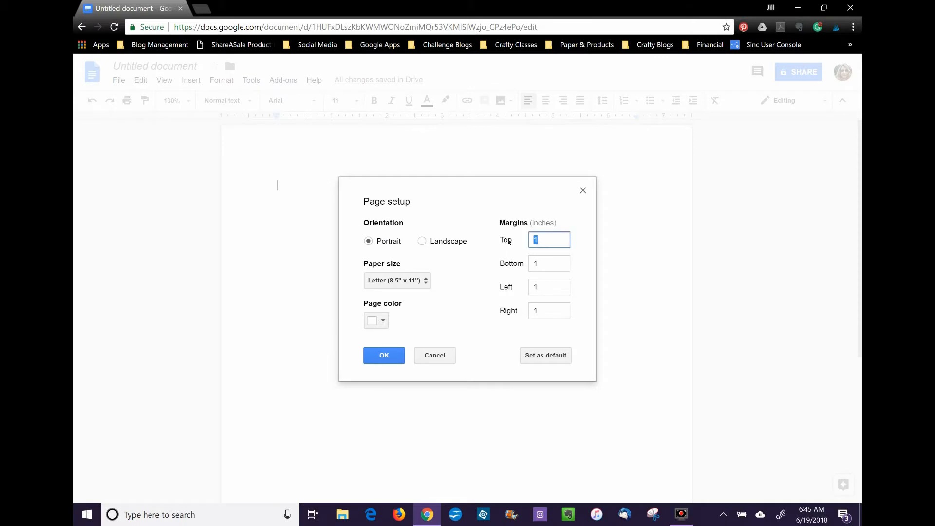
pyautogui.write('.25')
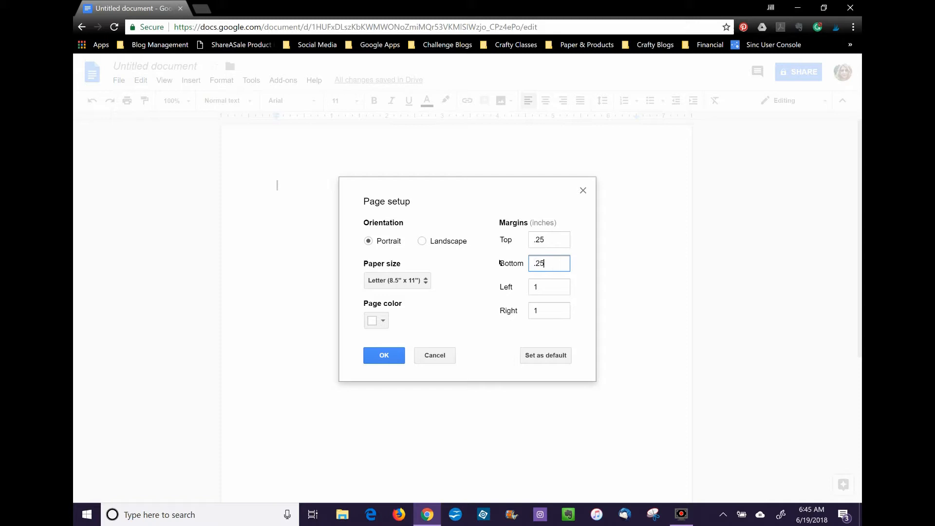
pyautogui.click(549, 287)
pyautogui.write('.25')
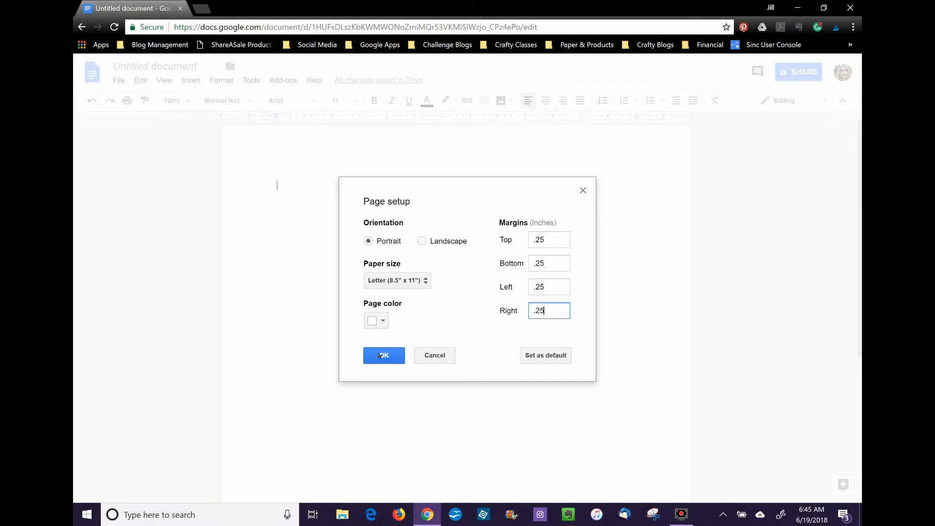
pyautogui.click(384, 356)
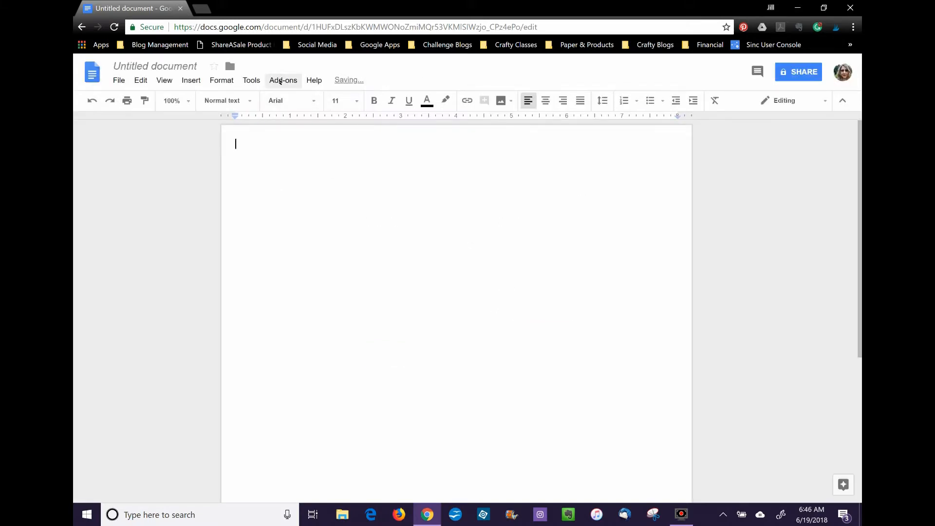
# - Apply a custom page size of 4.25 inches wide by 5.5 inches tall with Page Sizer
pyautogui.click(283, 80)
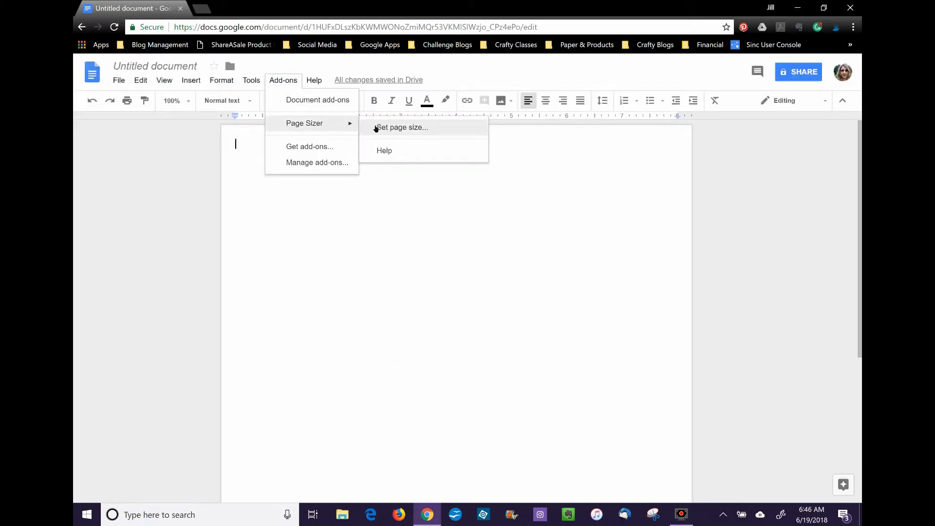
pyautogui.click(401, 127)
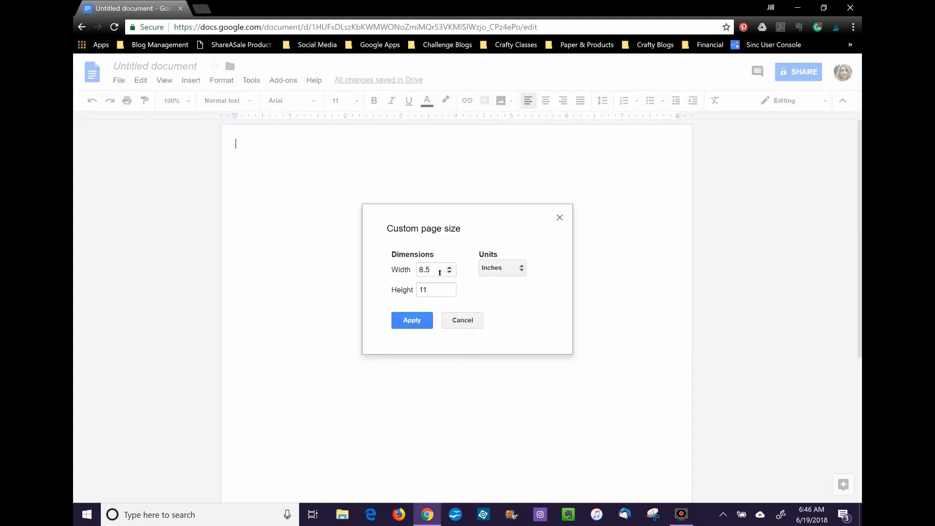
pyautogui.write('4')
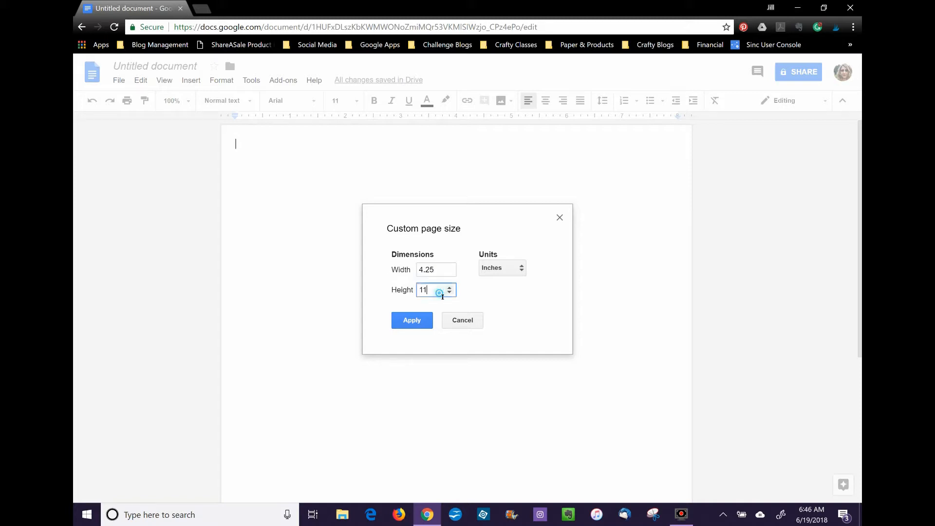
pyautogui.write('5.5')
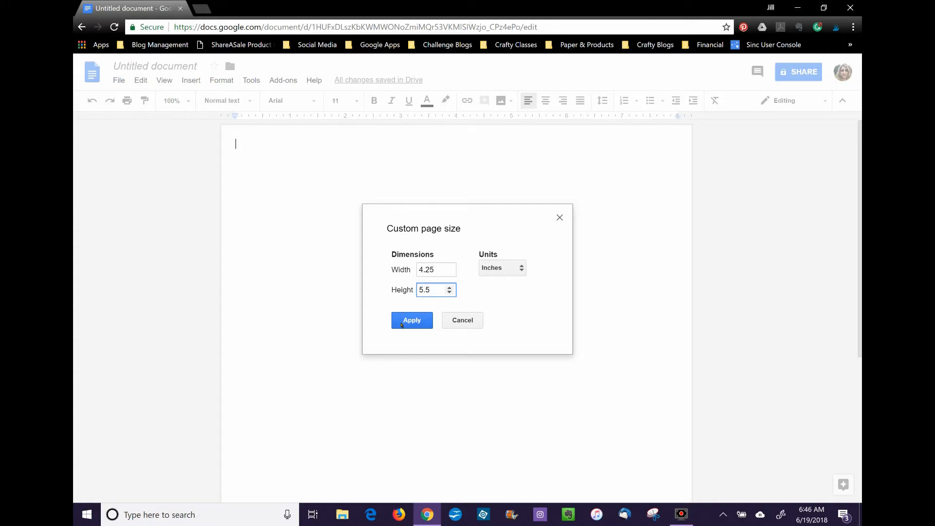
pyautogui.click(412, 320)
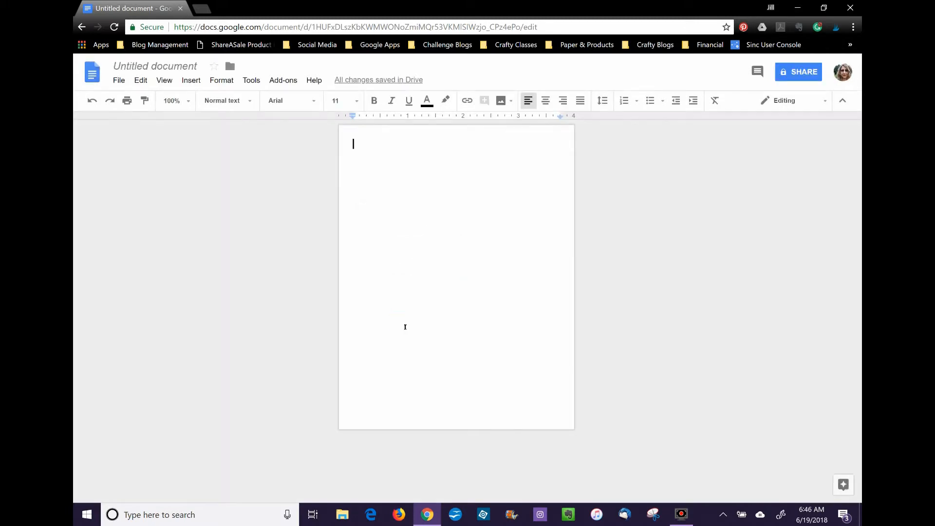
pyautogui.moveTo(539, 279)
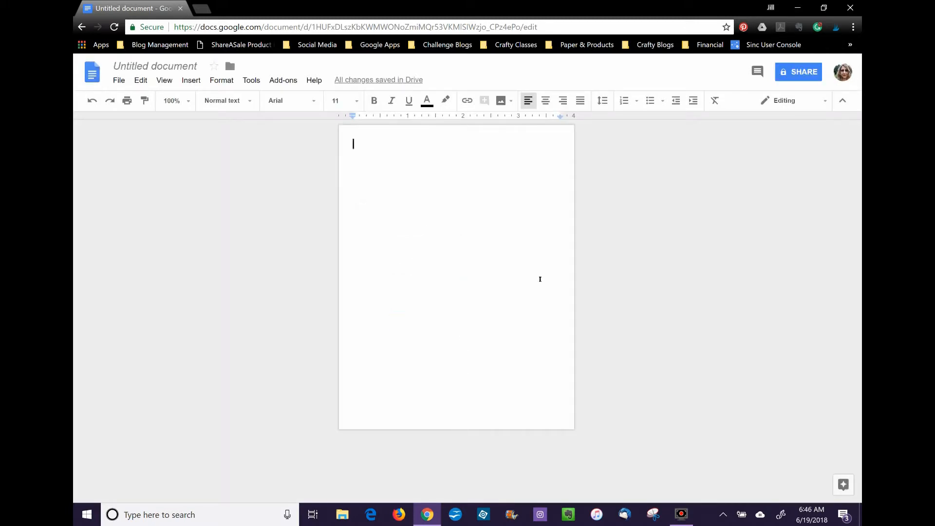
# - Retitle the document to '4.25 x 5.5 portrait'
pyautogui.click(155, 67)
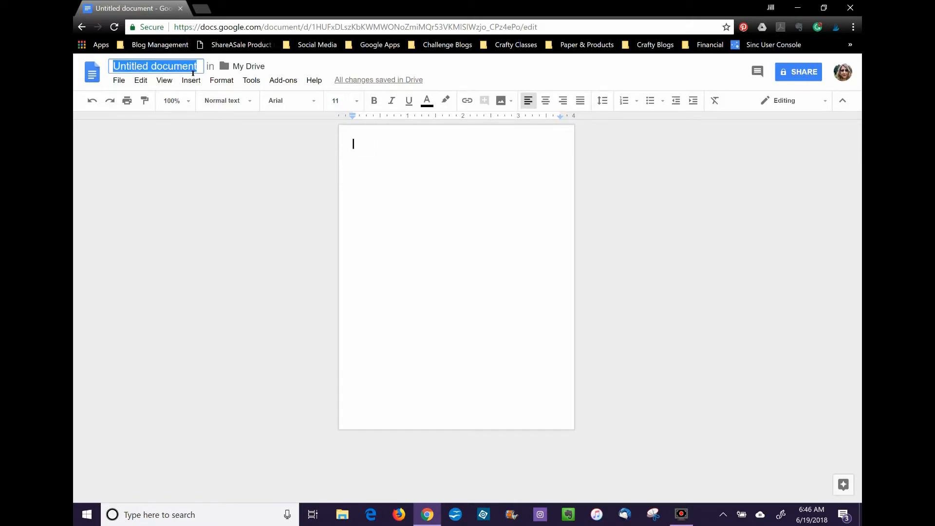
pyautogui.write('4')
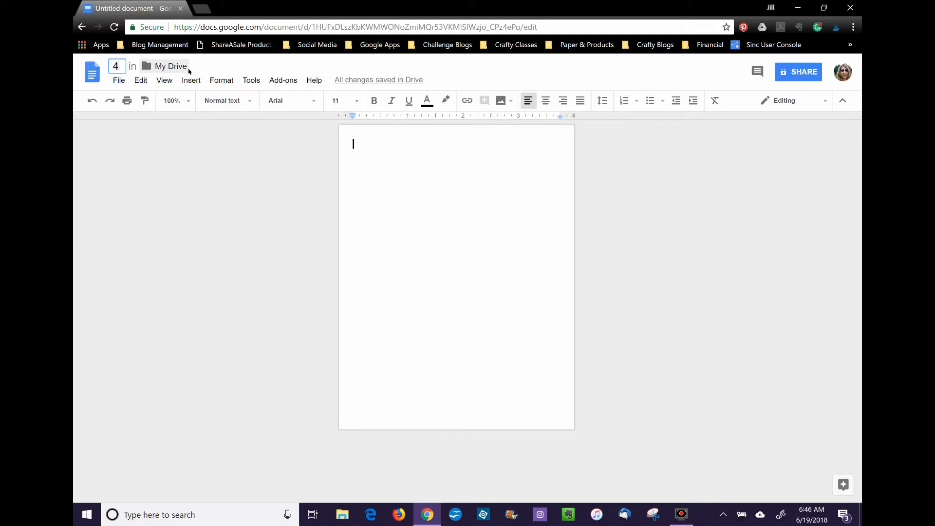
pyautogui.write('.25')
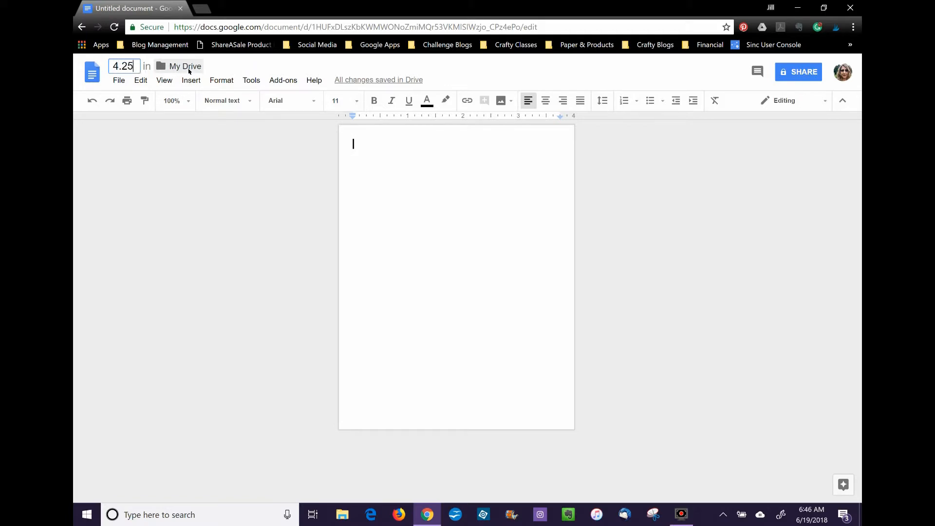
pyautogui.write('x 5.5')
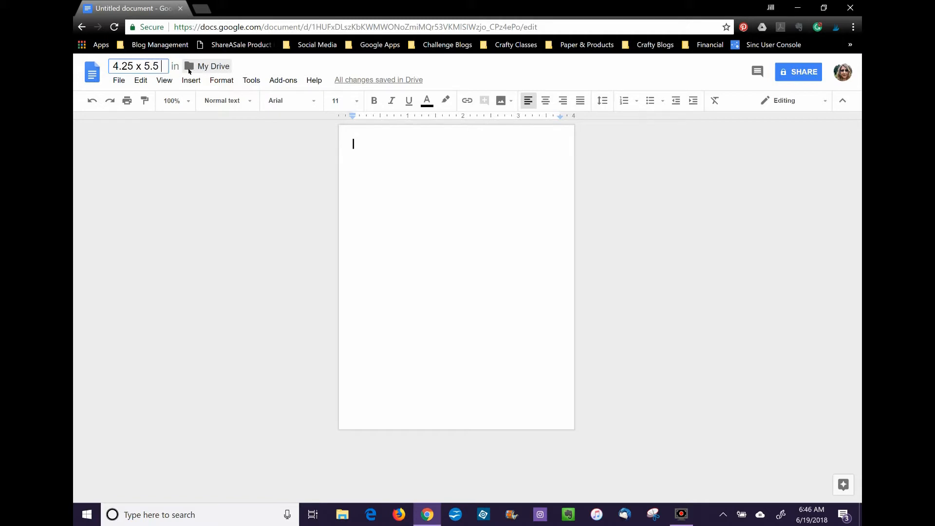
pyautogui.write('portrait')
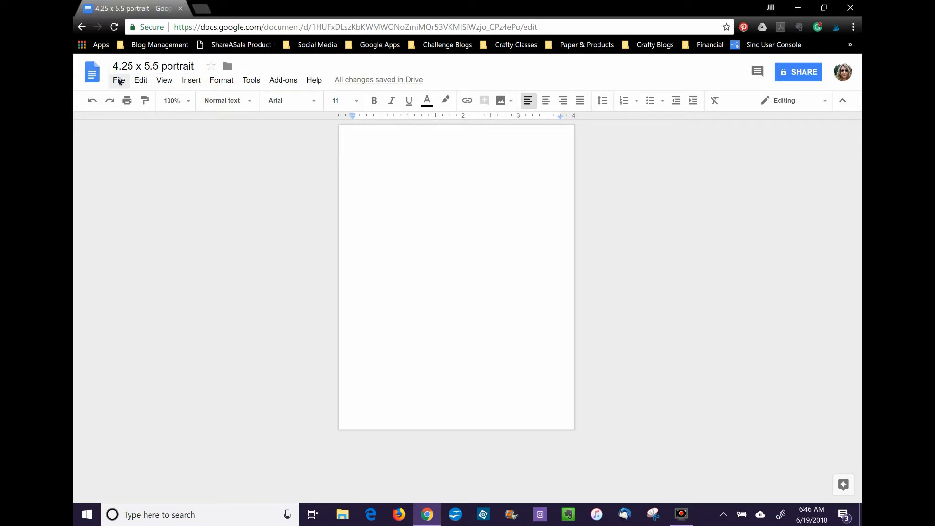
# - Make a copy of the document named '5.5 x 4.25 landscape' and have it open
pyautogui.click(119, 80)
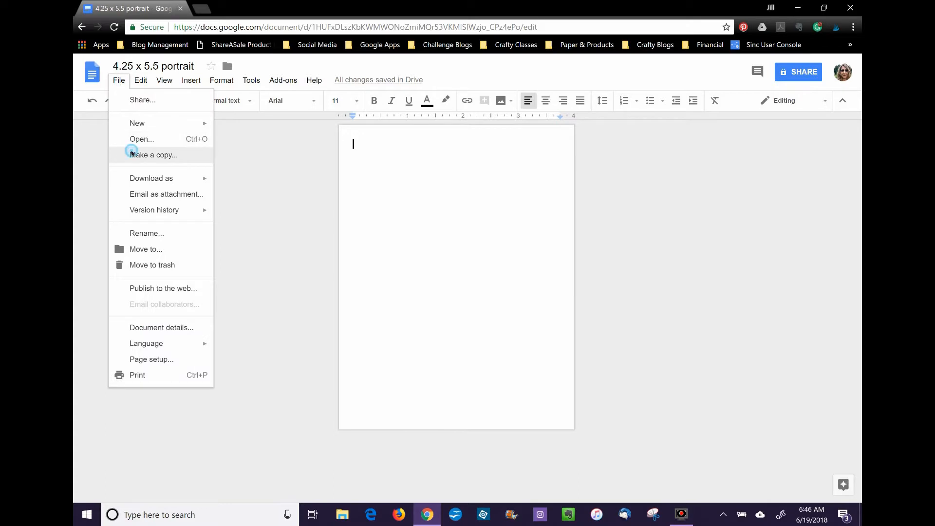
pyautogui.click(154, 155)
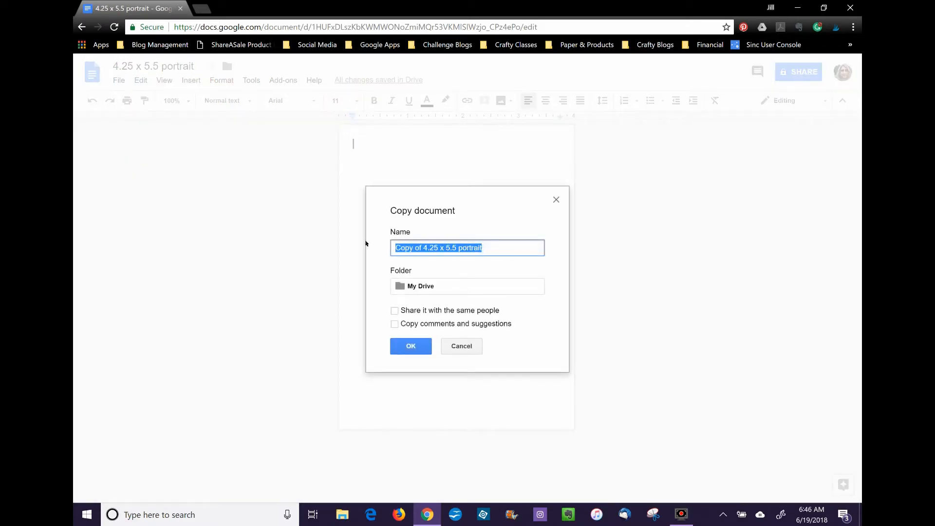
pyautogui.write('5.5 x')
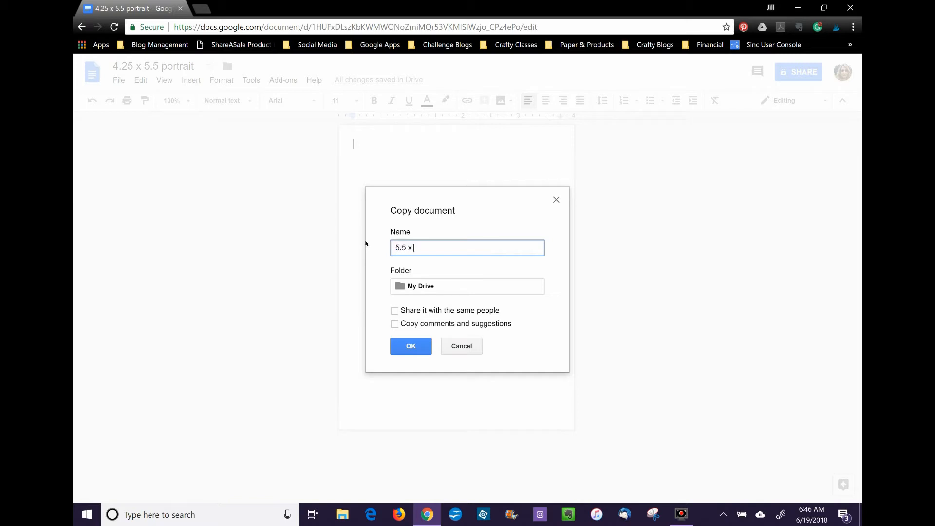
pyautogui.write('4.25')
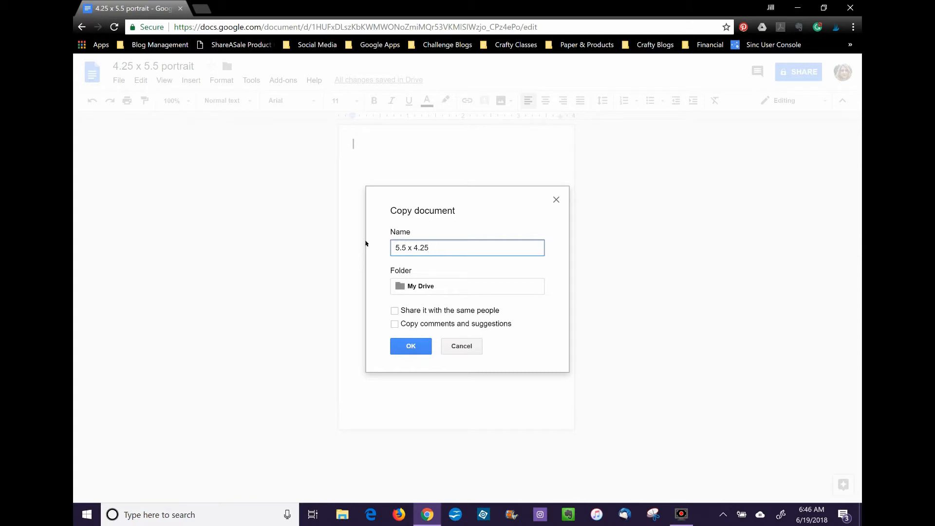
pyautogui.write('landscape')
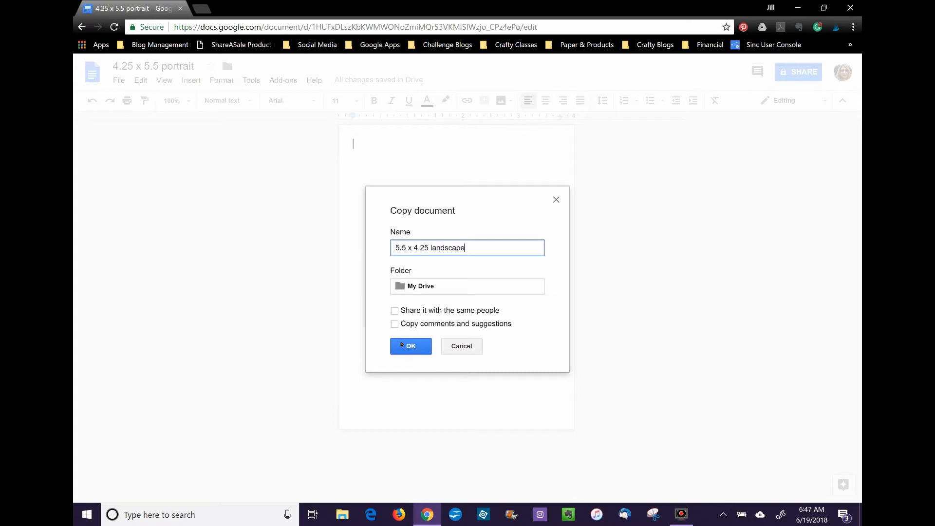
pyautogui.click(410, 346)
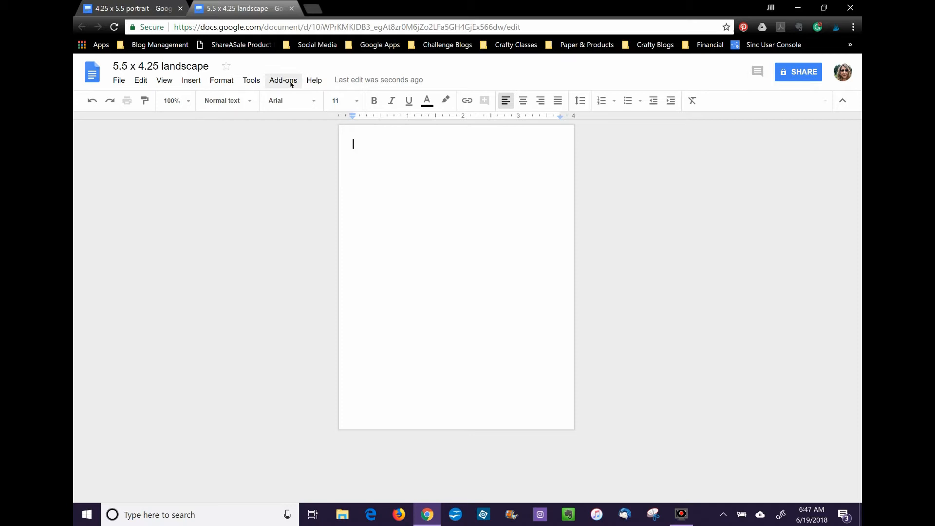
# - Resize the landscape copy's page to 5.5 inches wide by 4.25 tall with Page Sizer
pyautogui.click(283, 80)
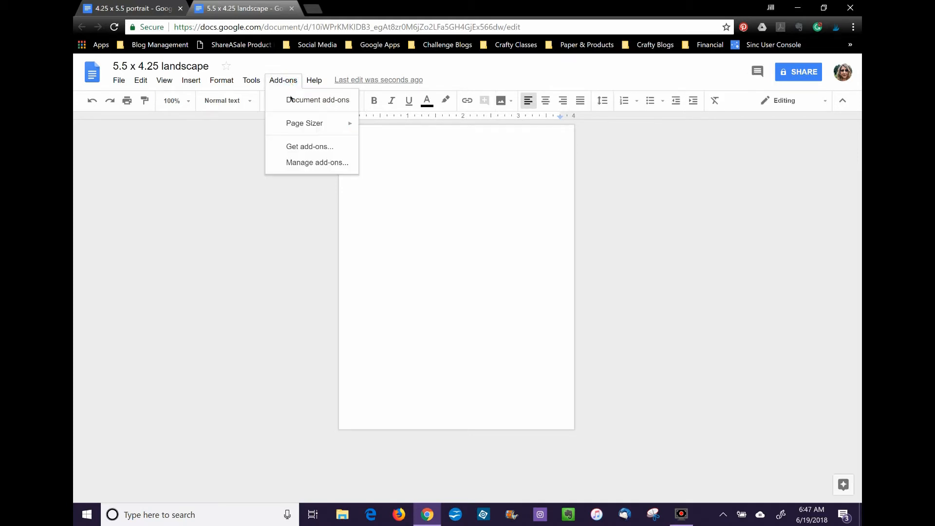
pyautogui.moveTo(305, 124)
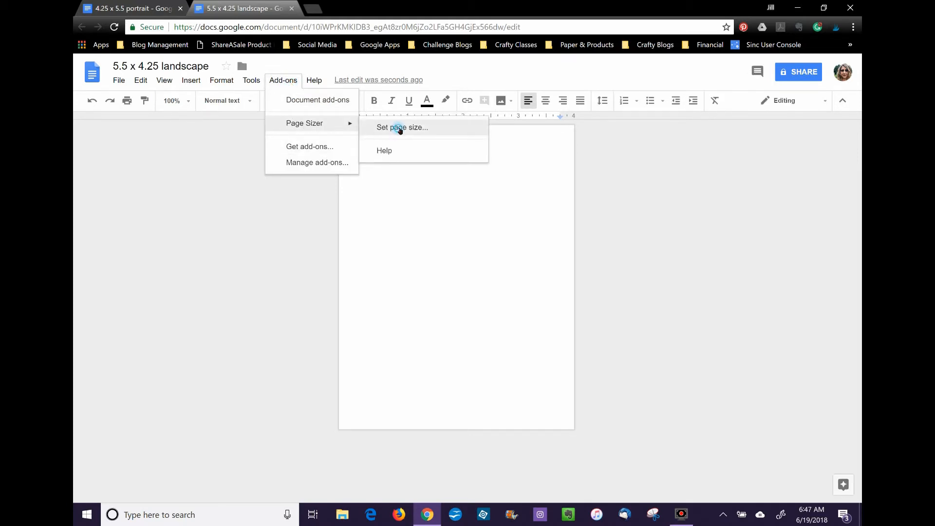
pyautogui.click(402, 126)
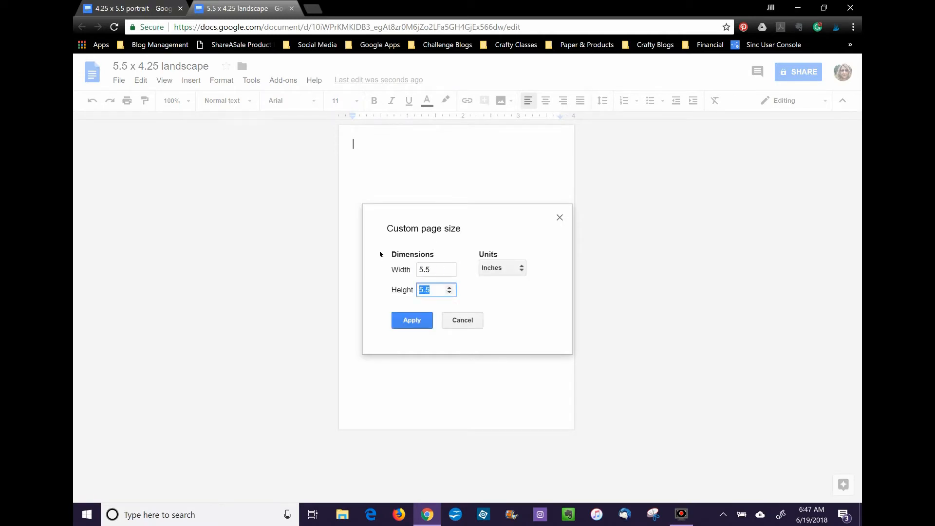
pyautogui.write('4.25')
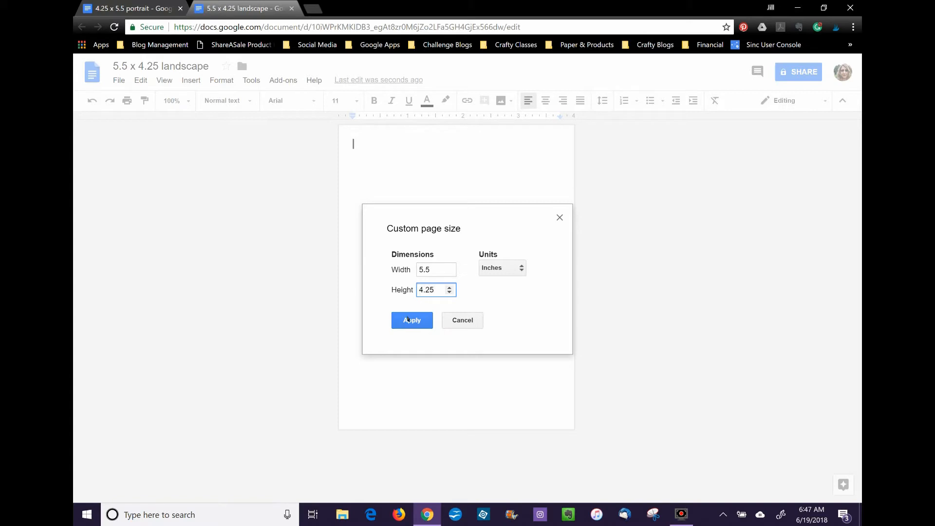
pyautogui.click(411, 321)
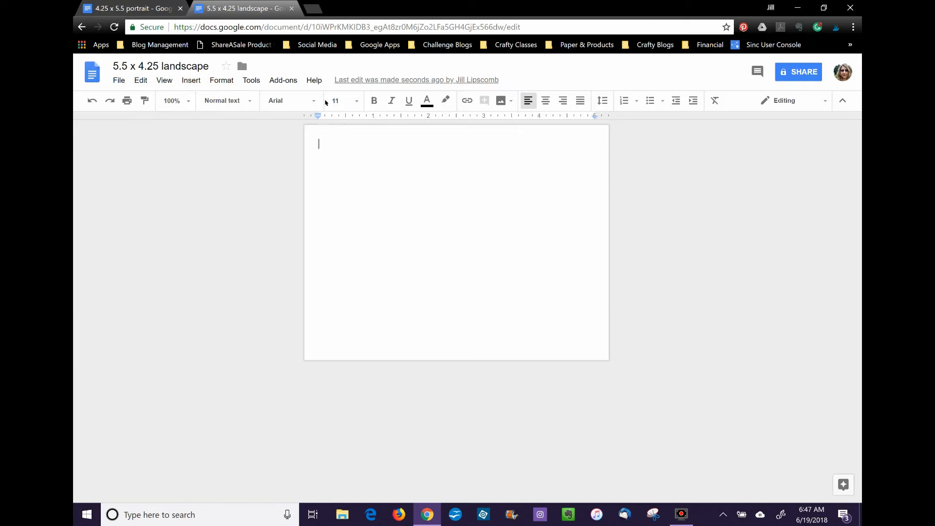
pyautogui.moveTo(391, 88)
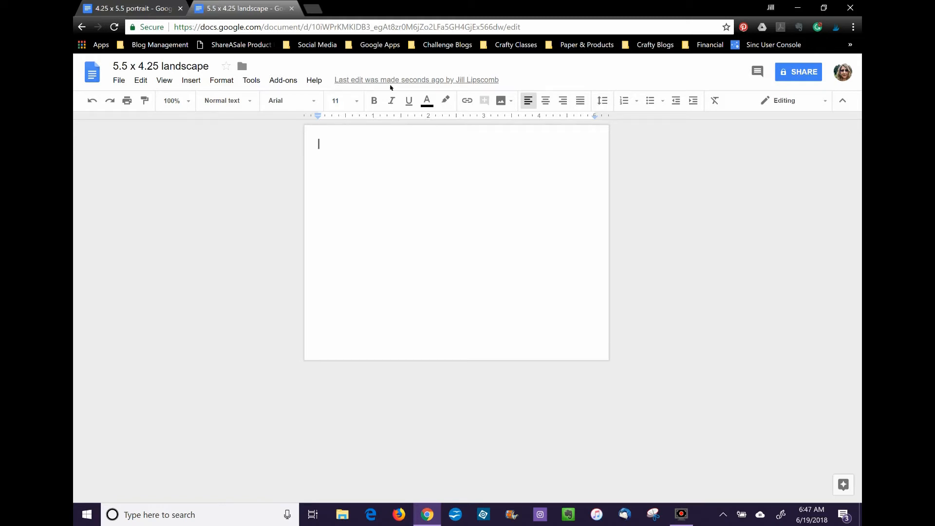
pyautogui.moveTo(395, 87)
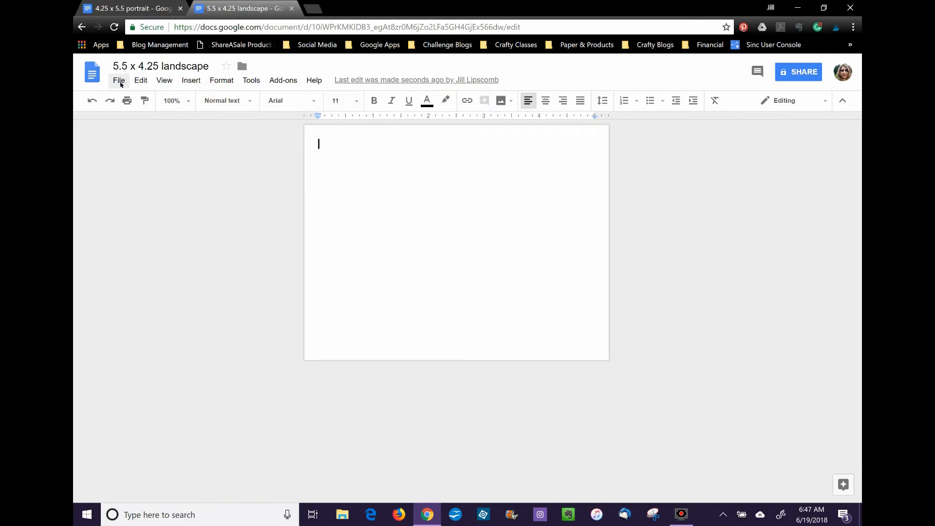
# - Glance at the copy's version history, then return to the portrait document and begin inserting an image
pyautogui.click(119, 79)
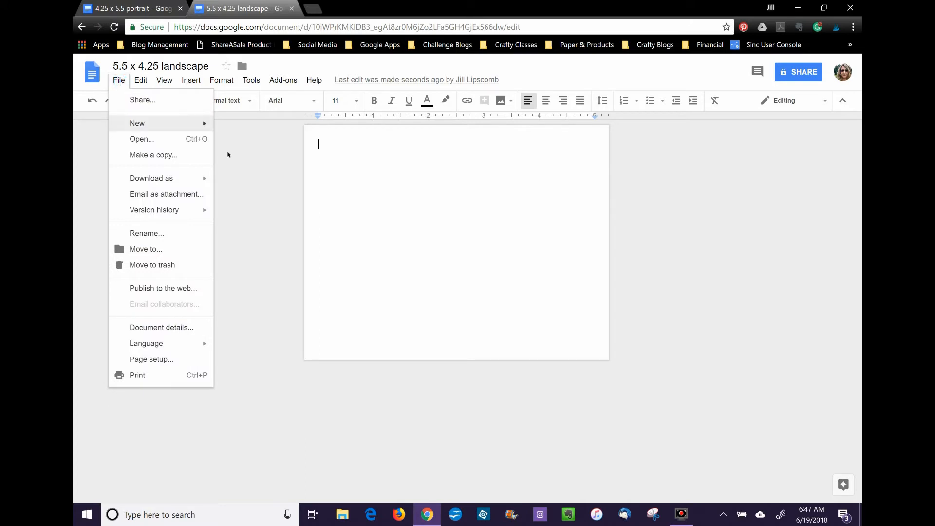
pyautogui.click(248, 166)
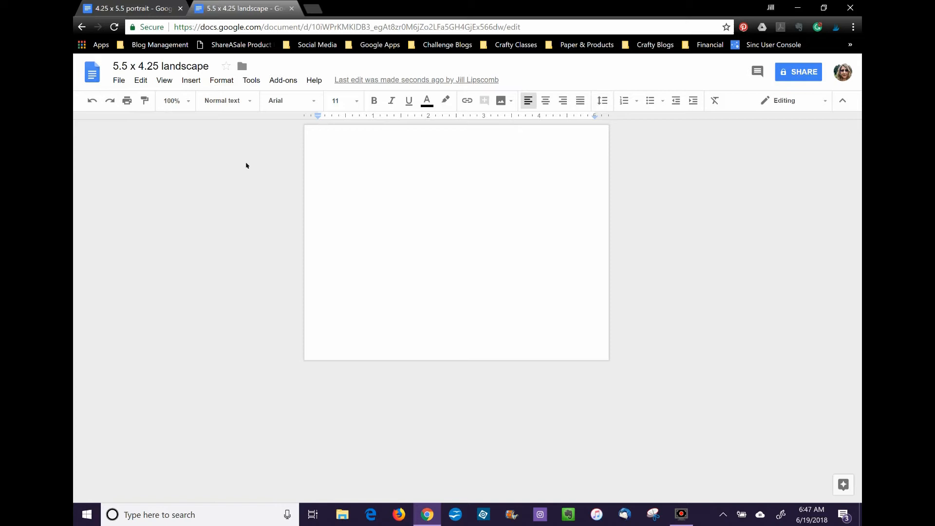
pyautogui.click(417, 80)
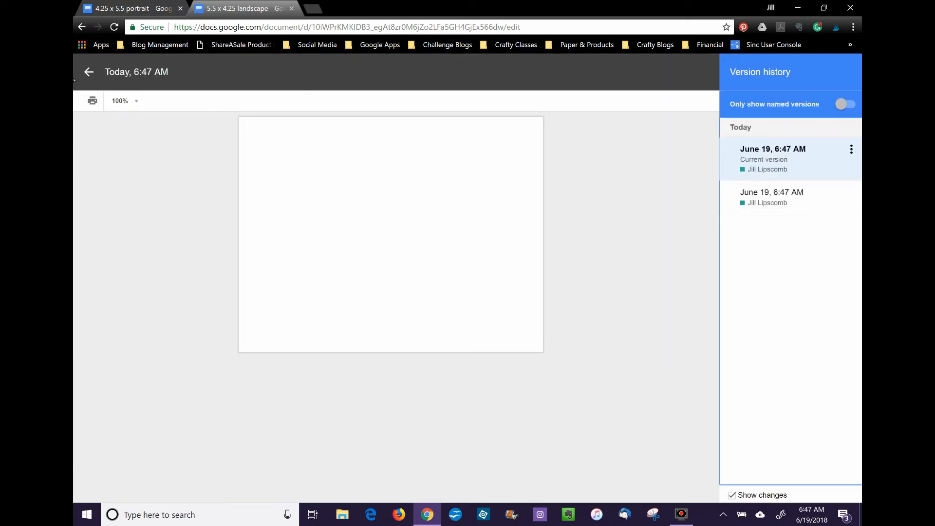
pyautogui.click(90, 72)
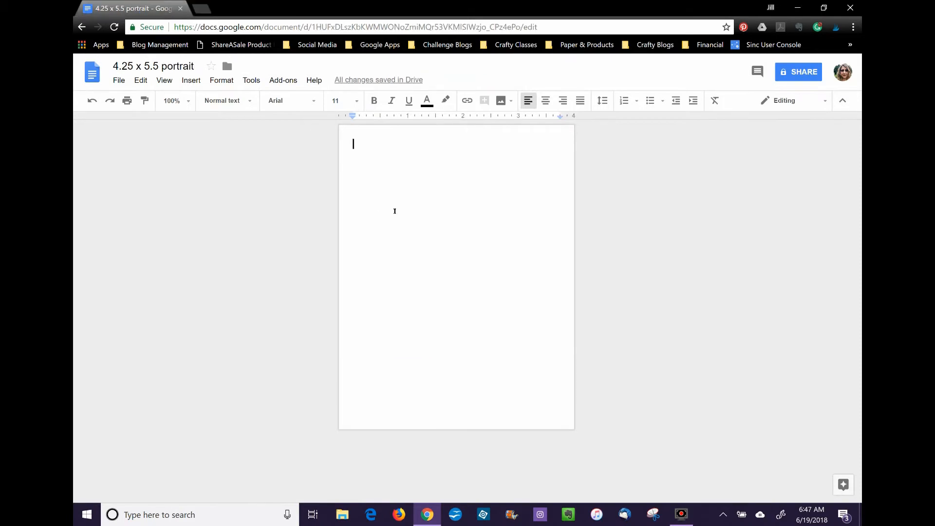
pyautogui.click(191, 80)
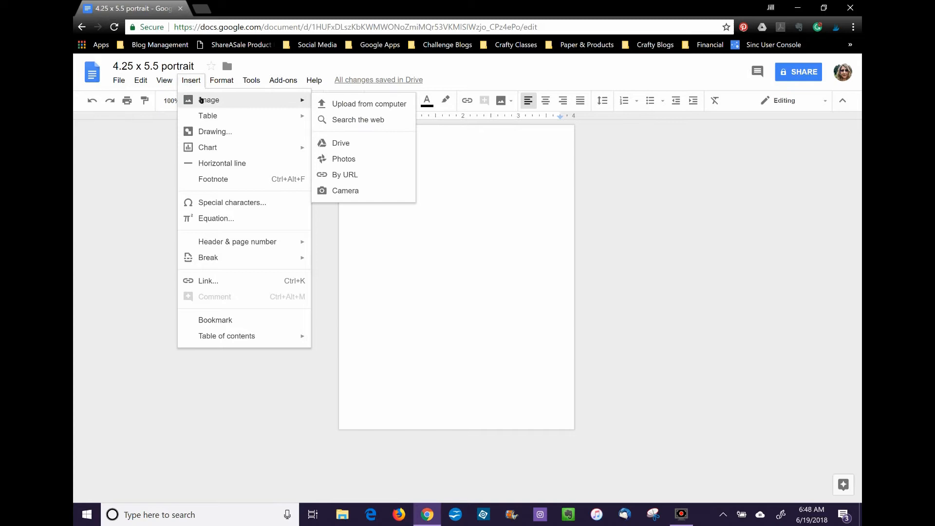
pyautogui.moveTo(377, 103)
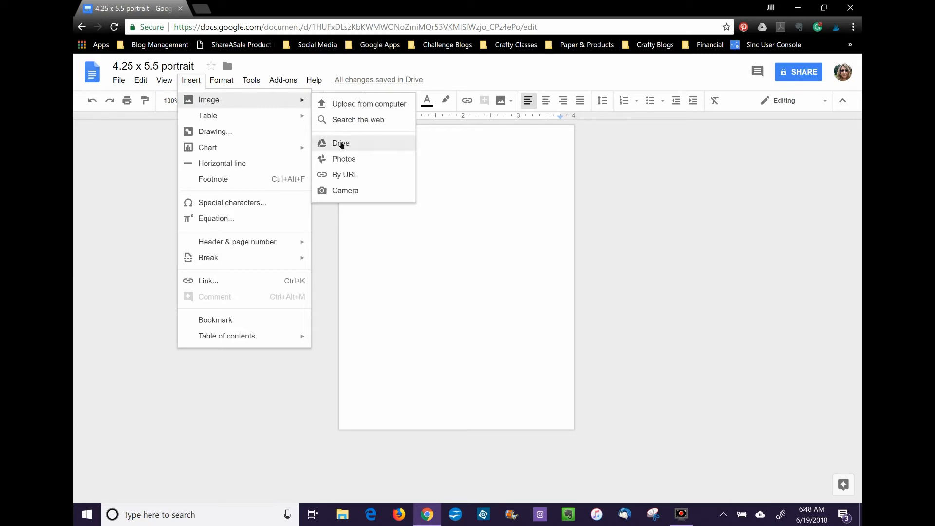
# - Dismiss the Drive picker and choose to upload an image from the computer's Google Drive folder
pyautogui.click(341, 142)
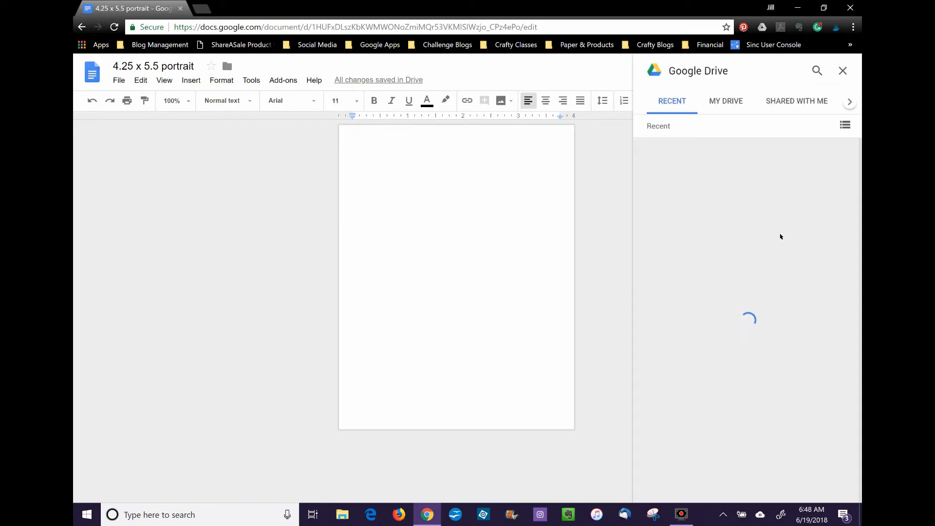
pyautogui.click(843, 71)
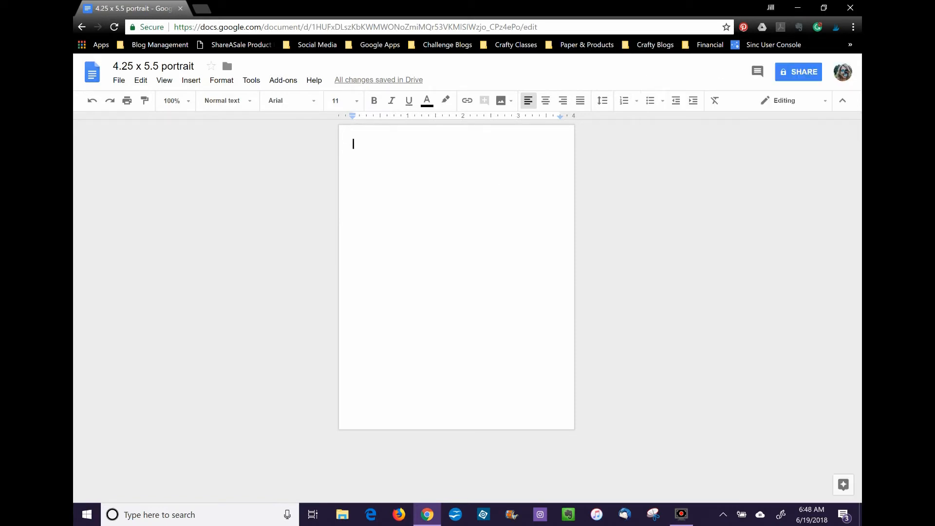
pyautogui.click(191, 80)
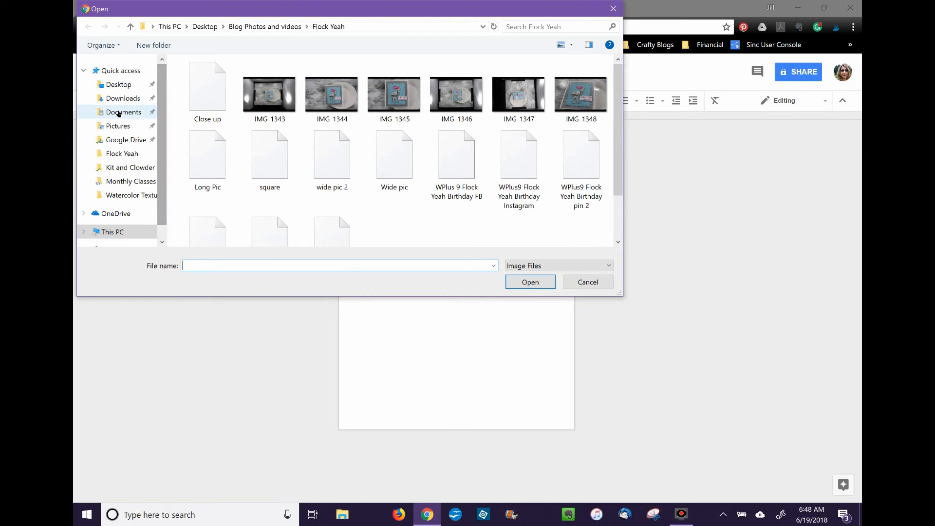
pyautogui.click(126, 140)
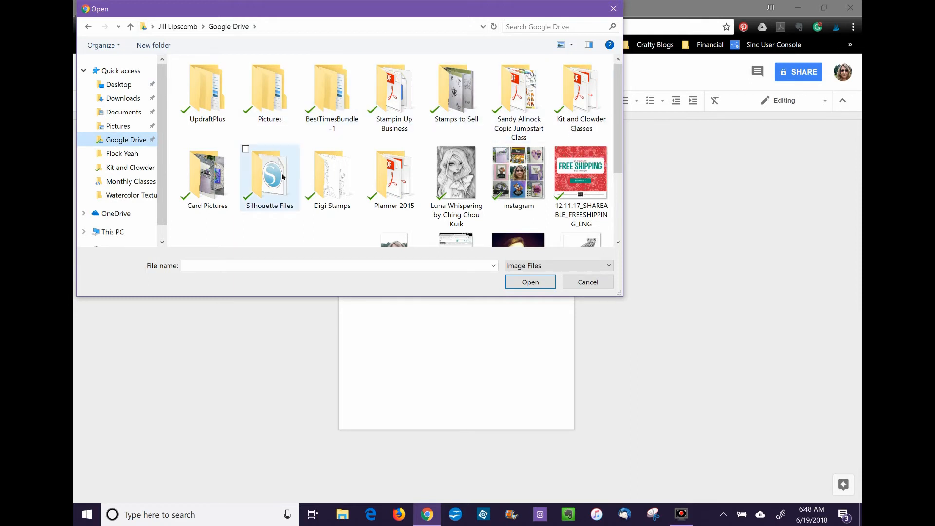
# - Insert the first stamp image from the Digi Stamps > Jade Dragon folder onto the page
pyautogui.doubleClick(331, 175)
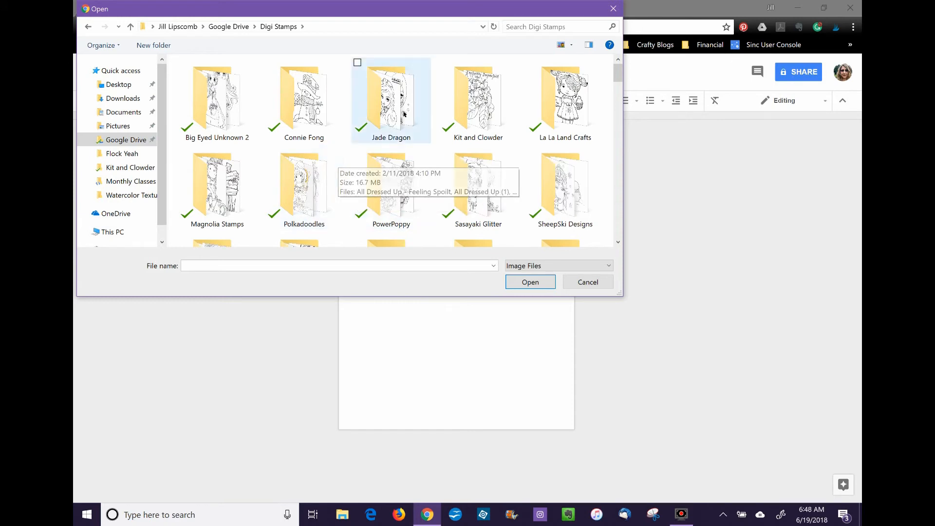
pyautogui.doubleClick(392, 98)
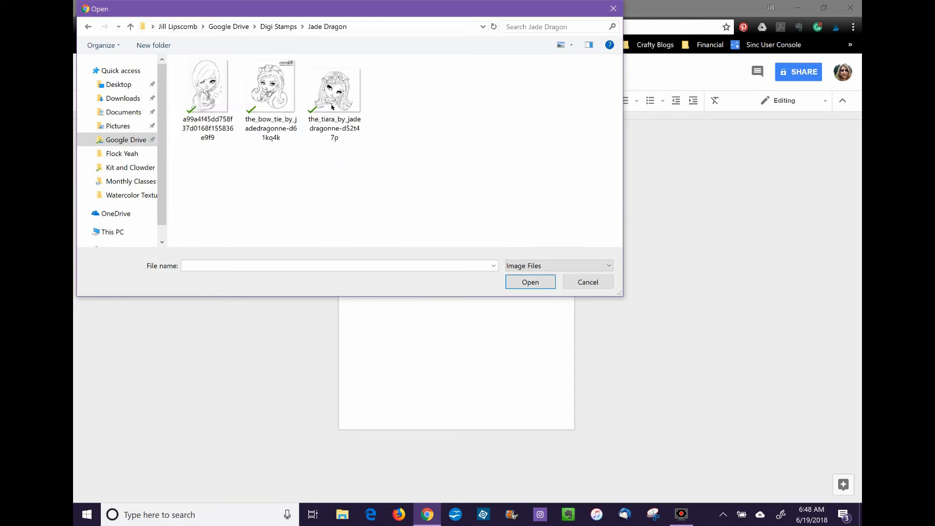
pyautogui.click(530, 282)
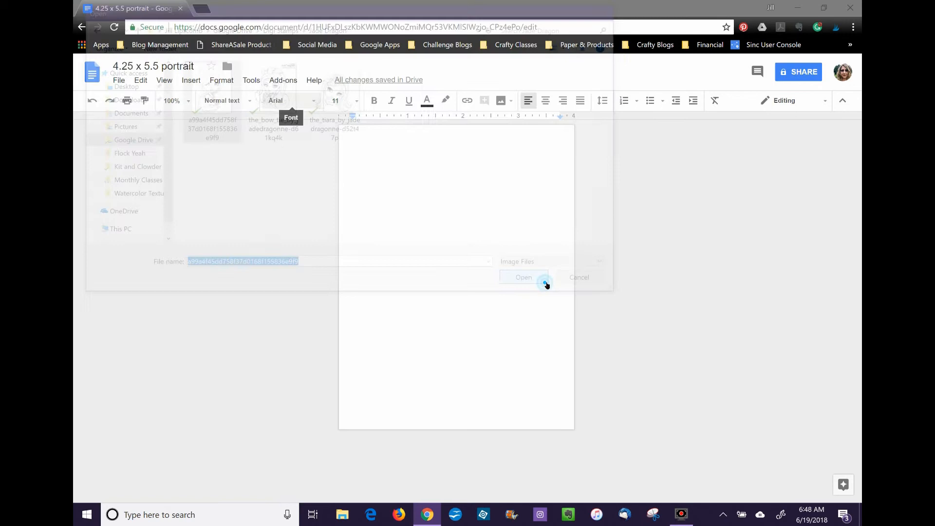
pyautogui.click(523, 277)
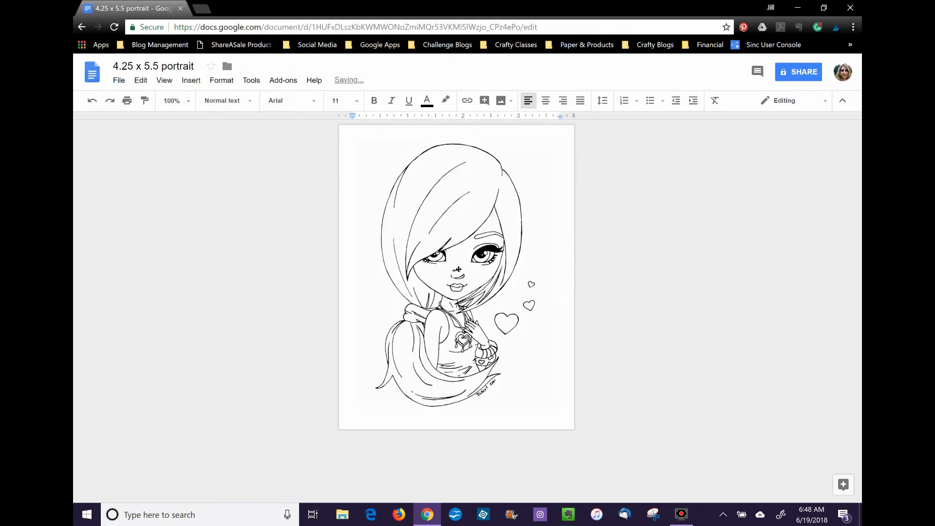
# - Enlarge the stamp image to fill the page and centre-align it
pyautogui.click(458, 269)
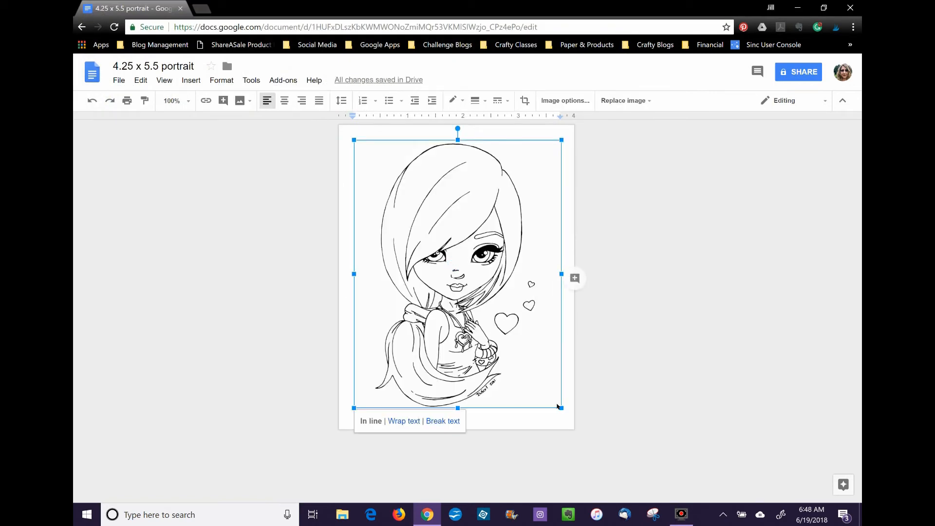
pyautogui.moveTo(560, 407); pyautogui.dragTo(568, 421)
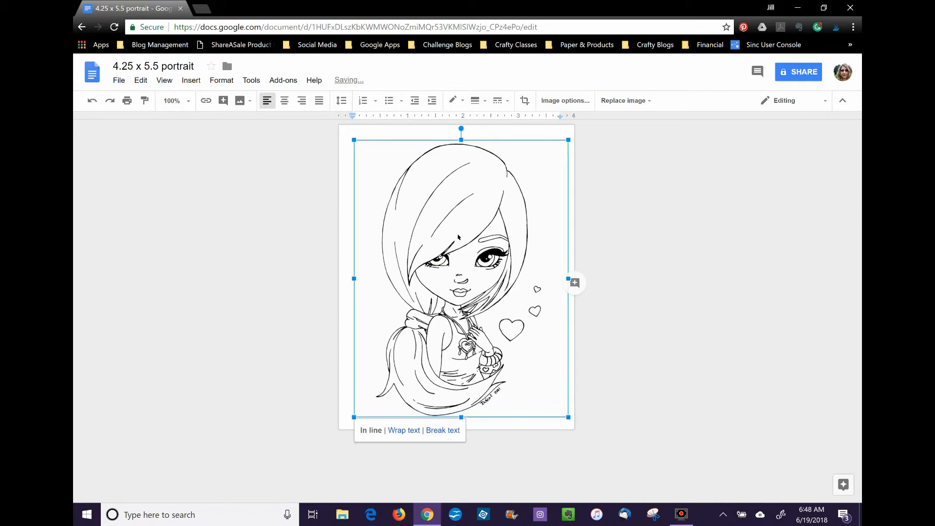
pyautogui.click(285, 101)
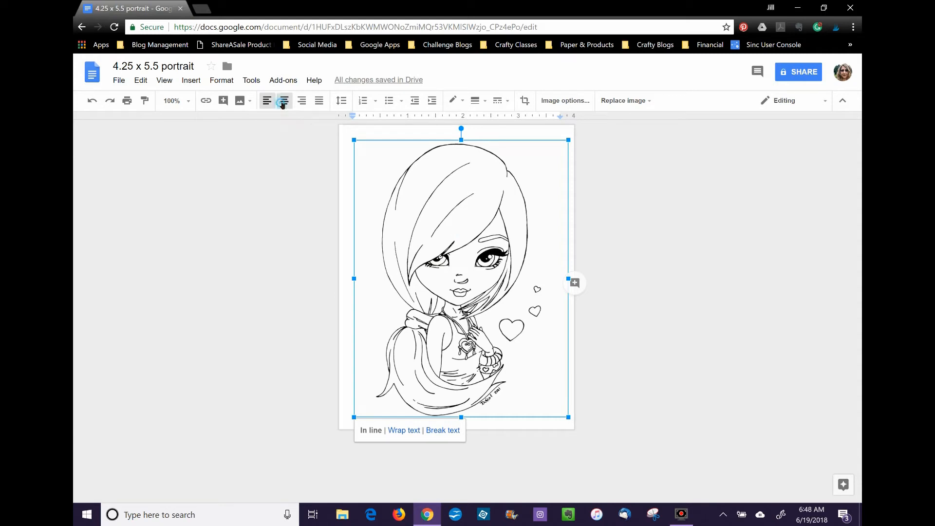
pyautogui.click(285, 100)
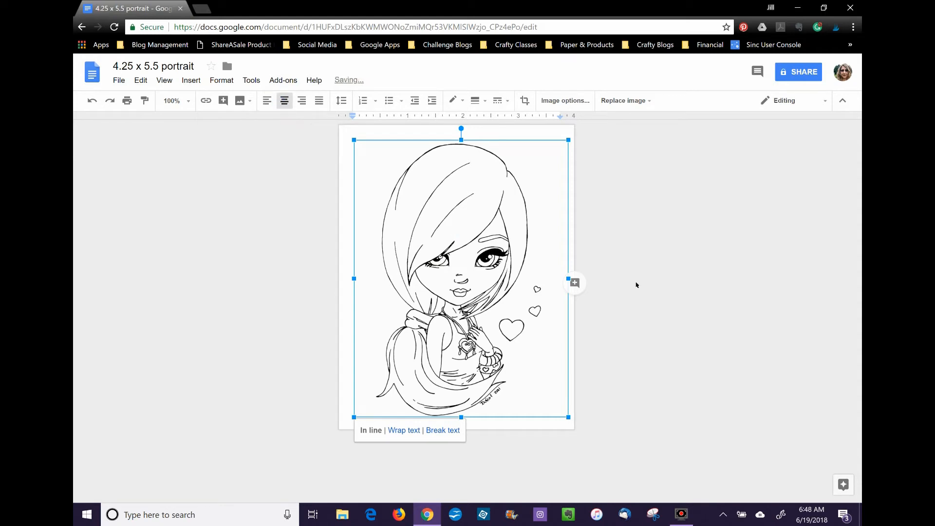
# - Try the image transparency slider, restore full opacity and deselect the image
pyautogui.click(565, 100)
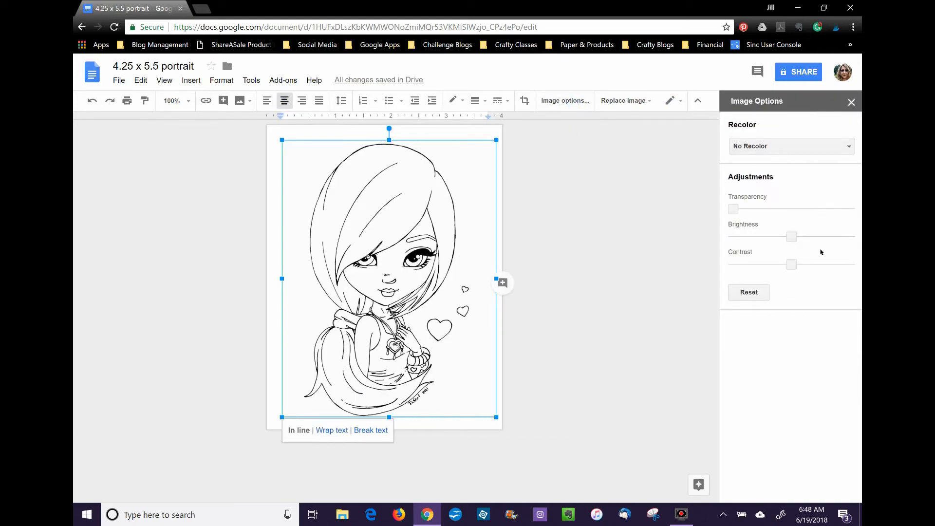
pyautogui.moveTo(733, 209); pyautogui.dragTo(794, 210)
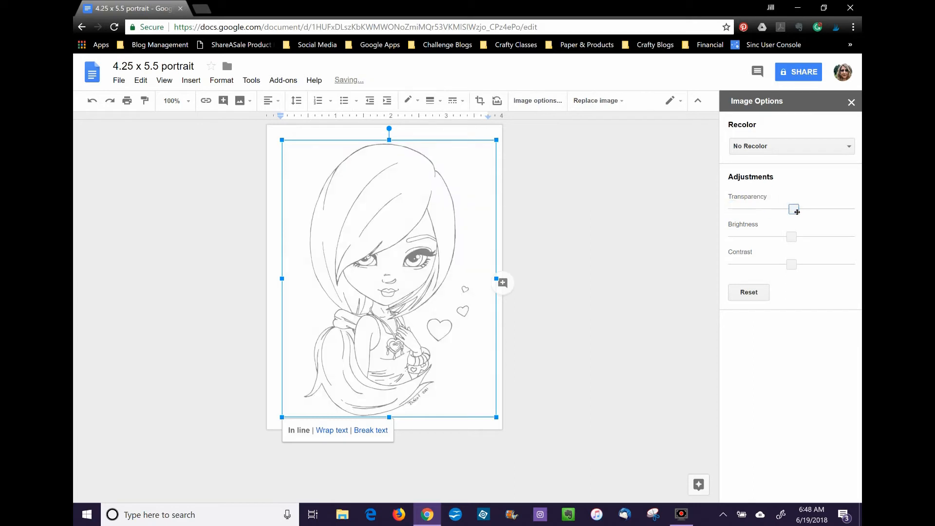
pyautogui.moveTo(794, 209); pyautogui.dragTo(733, 210)
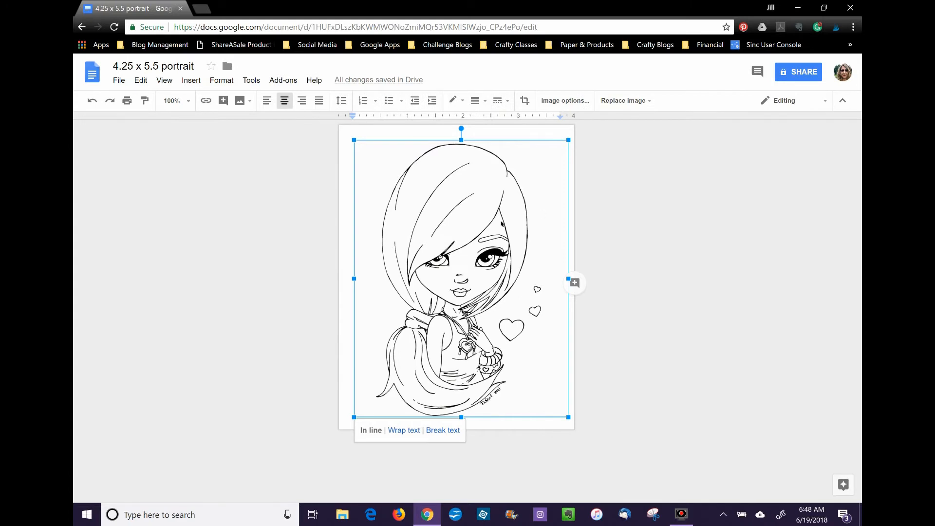
pyautogui.moveTo(384, 433)
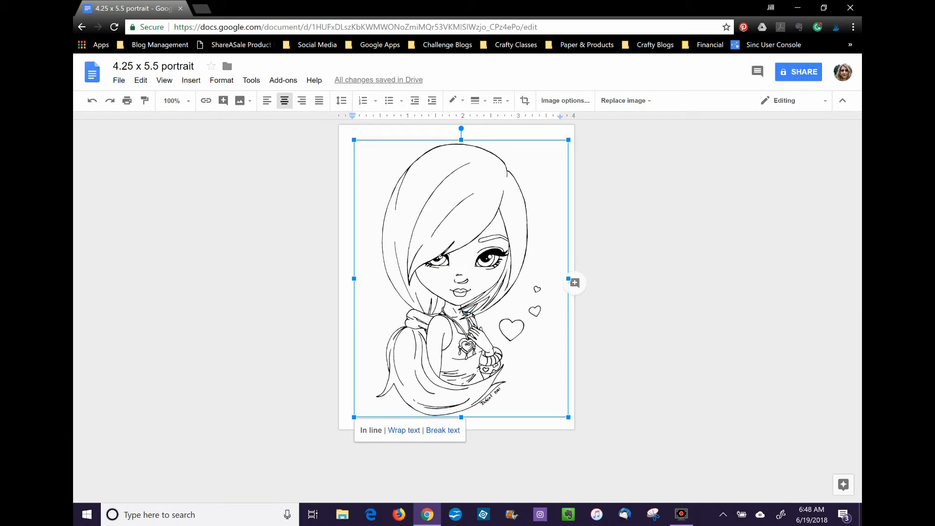
pyautogui.moveTo(792, 102)
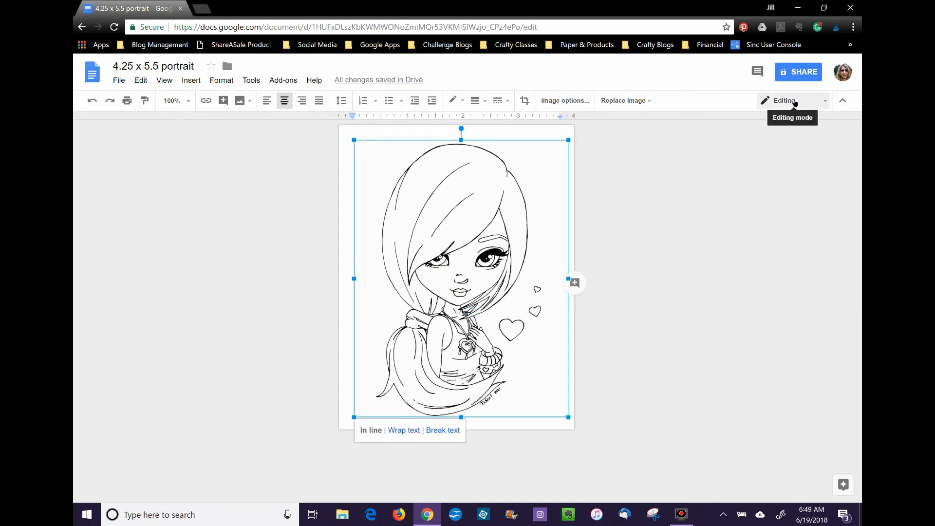
pyautogui.click(662, 237)
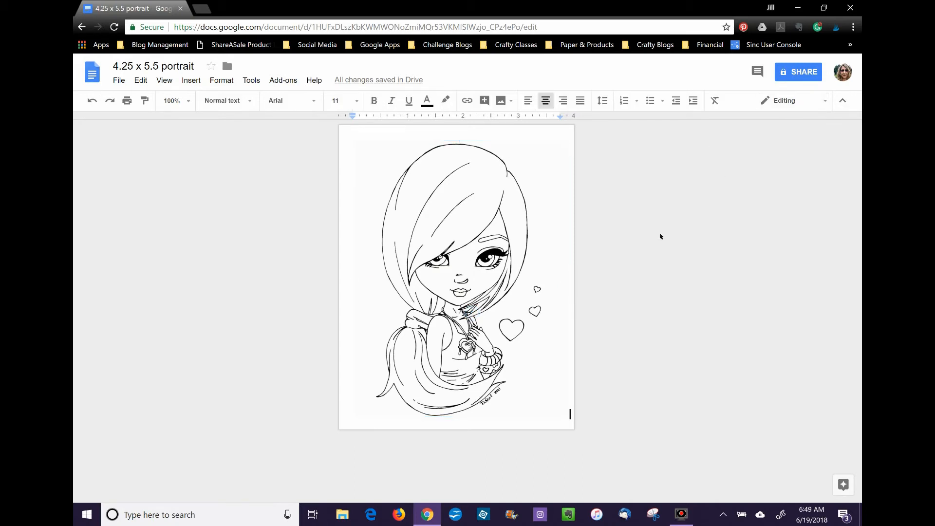
pyautogui.moveTo(674, 233)
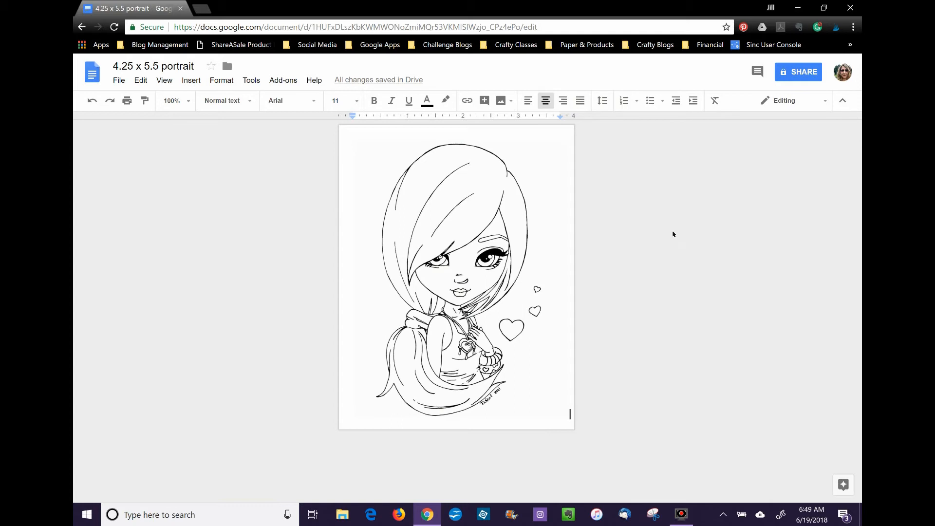
# - Start printing via the system dialog and choose a custom paper size in the Canon printer preferences
pyautogui.click(119, 80)
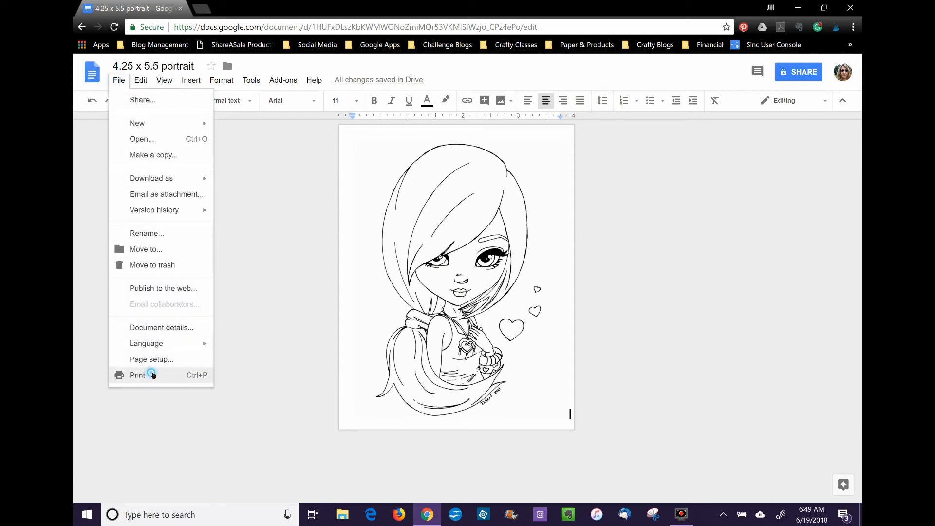
pyautogui.click(139, 374)
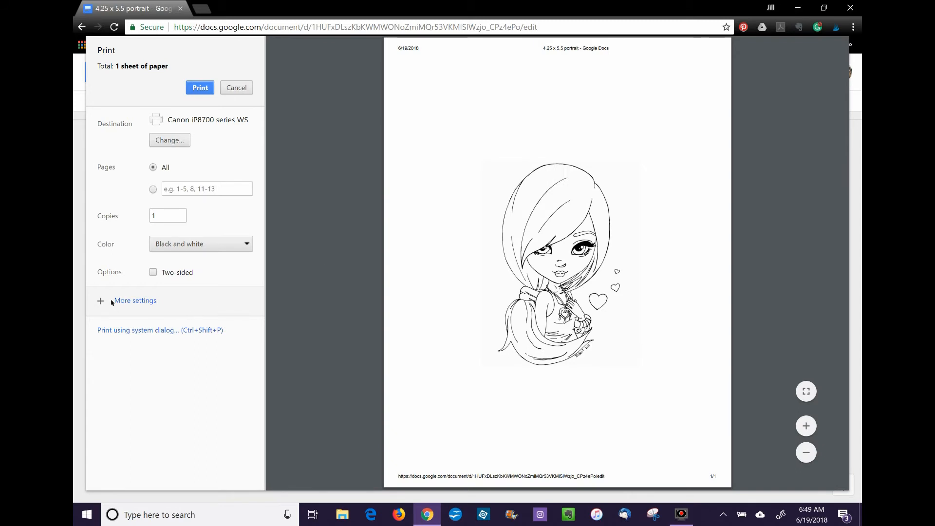
pyautogui.click(116, 330)
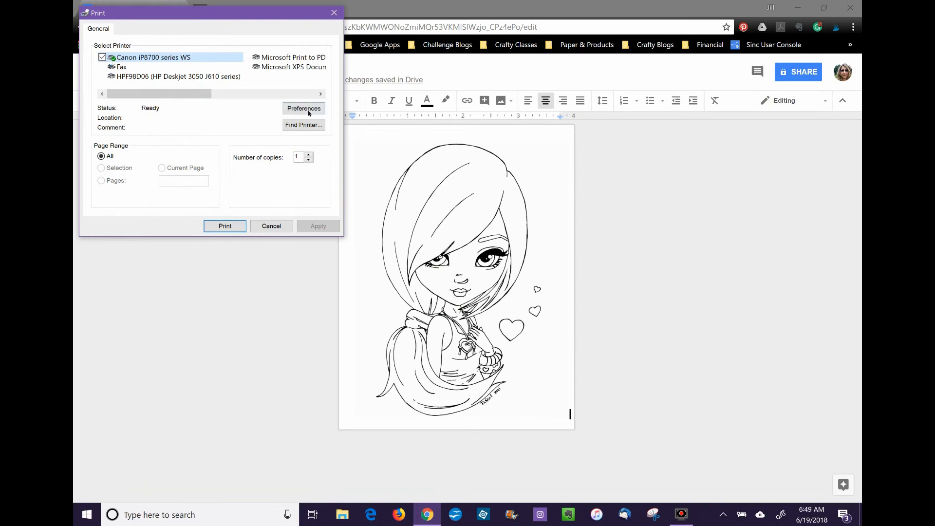
pyautogui.click(304, 108)
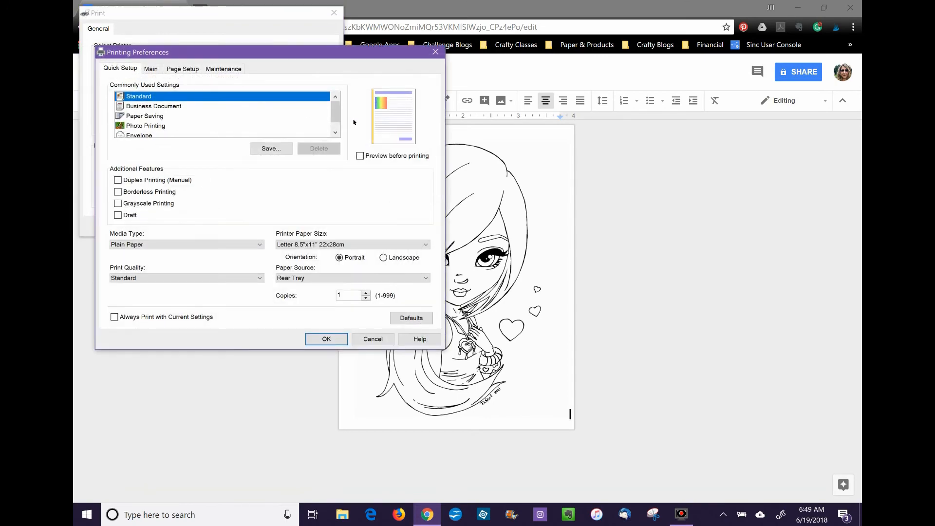
pyautogui.click(426, 244)
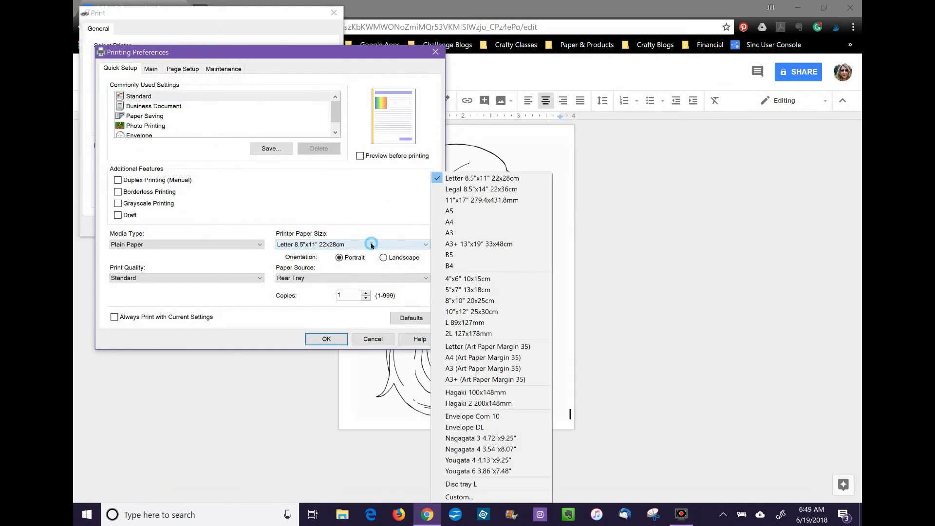
pyautogui.moveTo(488, 255)
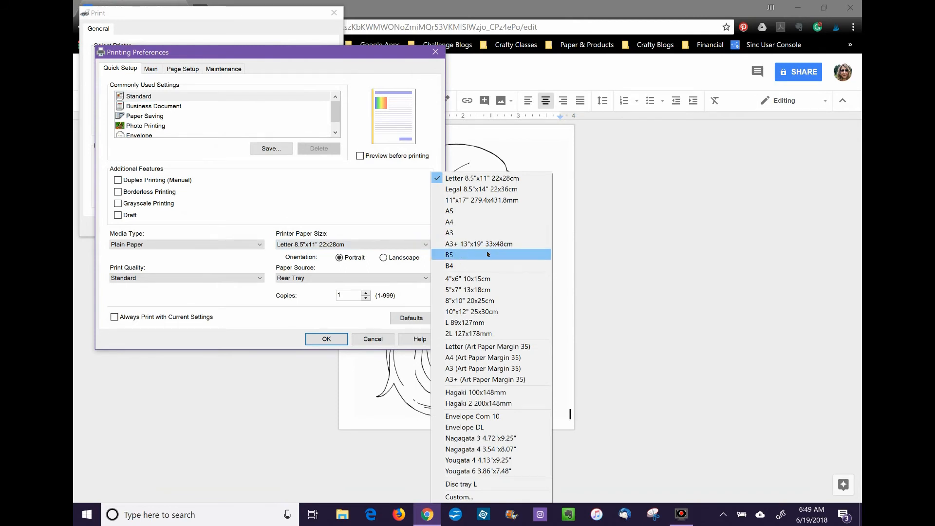
pyautogui.click(460, 497)
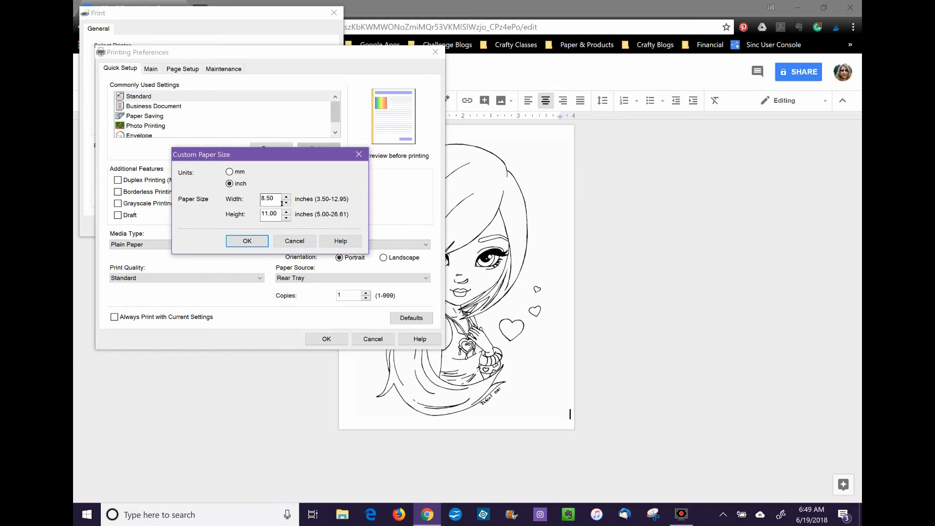
# - Enter a 4.25 by 5.5 inch custom paper size and apply the printer settings
pyautogui.write('4')
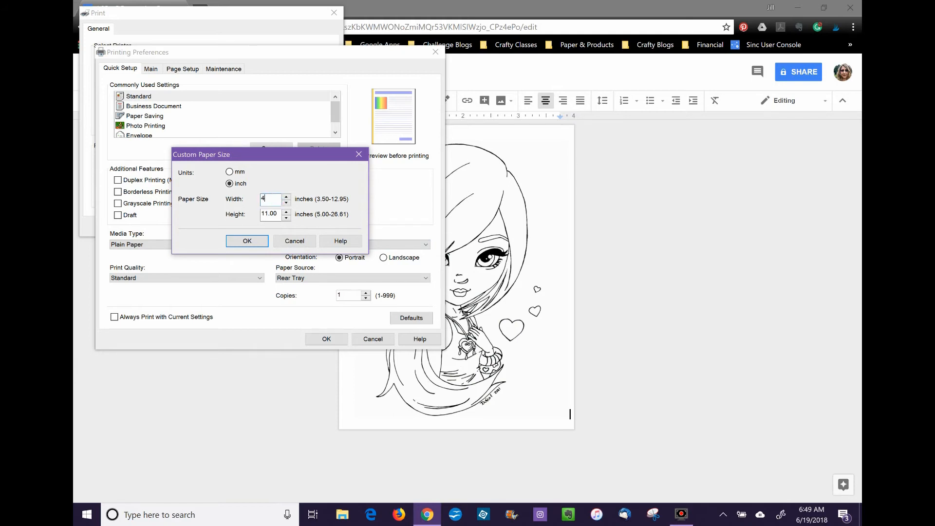
pyautogui.write('.25')
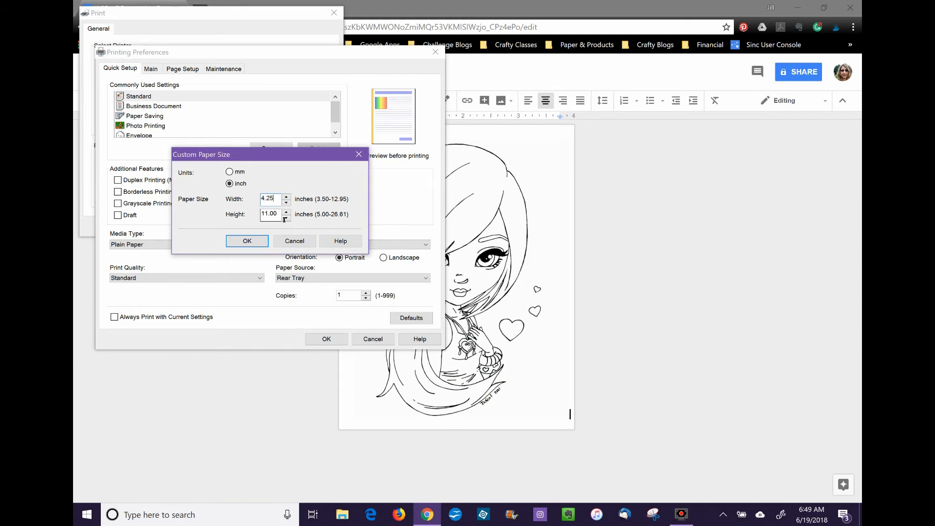
pyautogui.write('5.5')
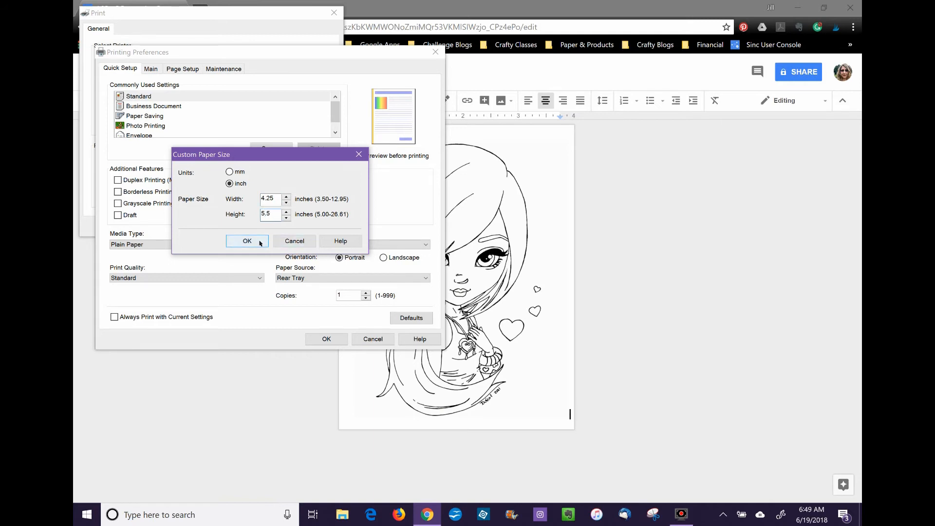
pyautogui.click(247, 241)
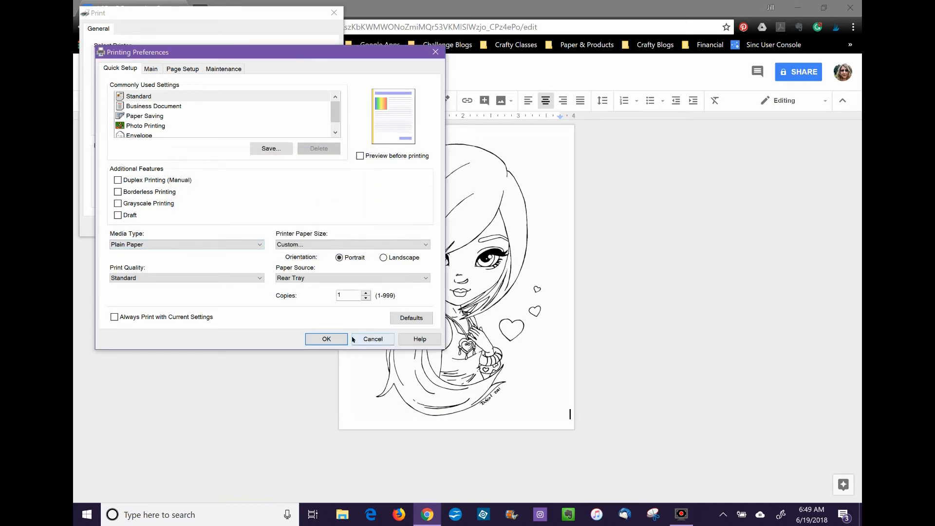
pyautogui.click(326, 339)
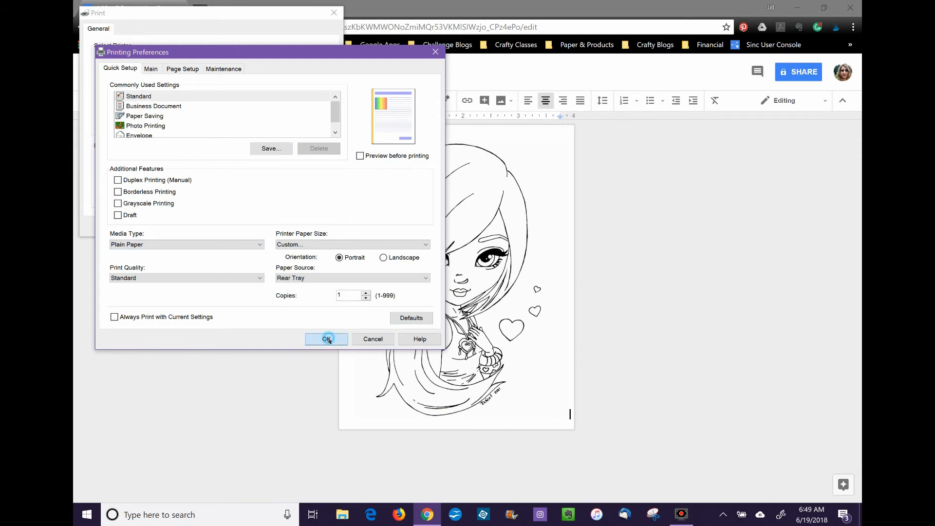
pyautogui.click(326, 339)
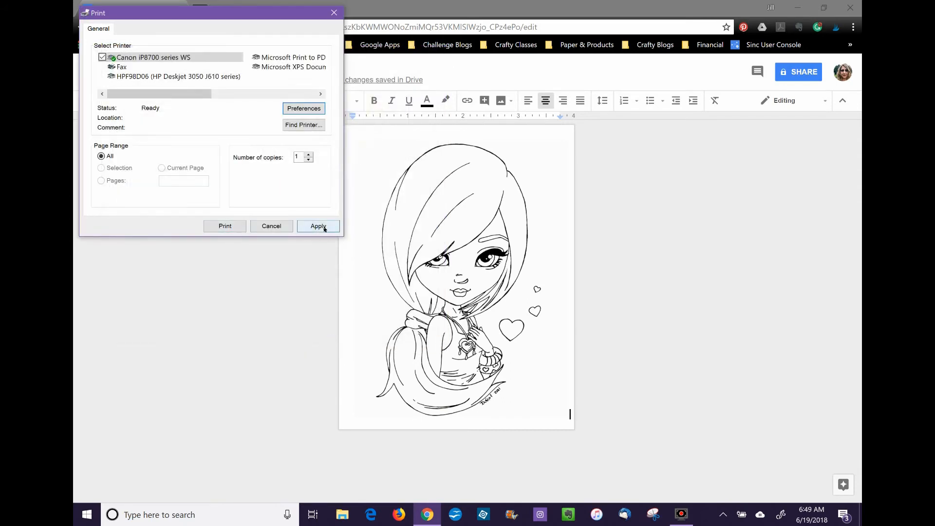
pyautogui.click(318, 226)
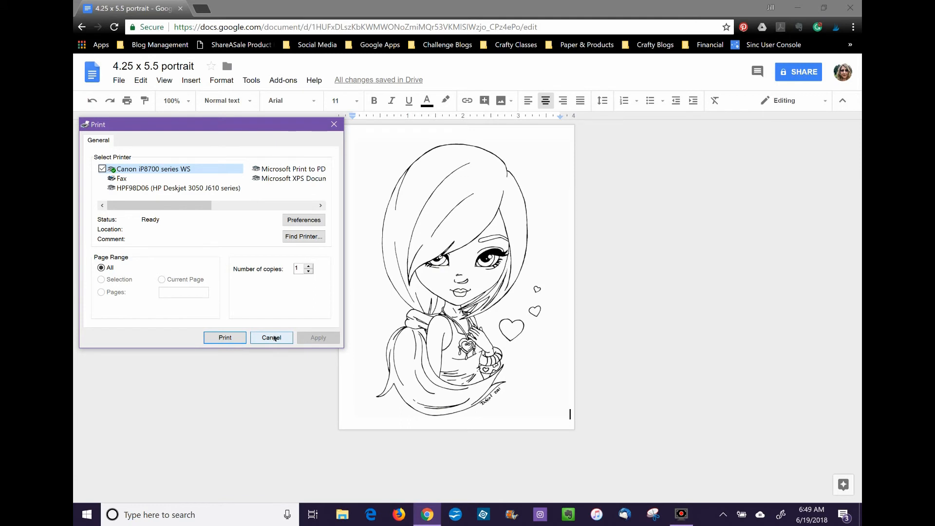
# - Download the portrait page as a PDF and open the downloaded file in the browser
pyautogui.click(271, 337)
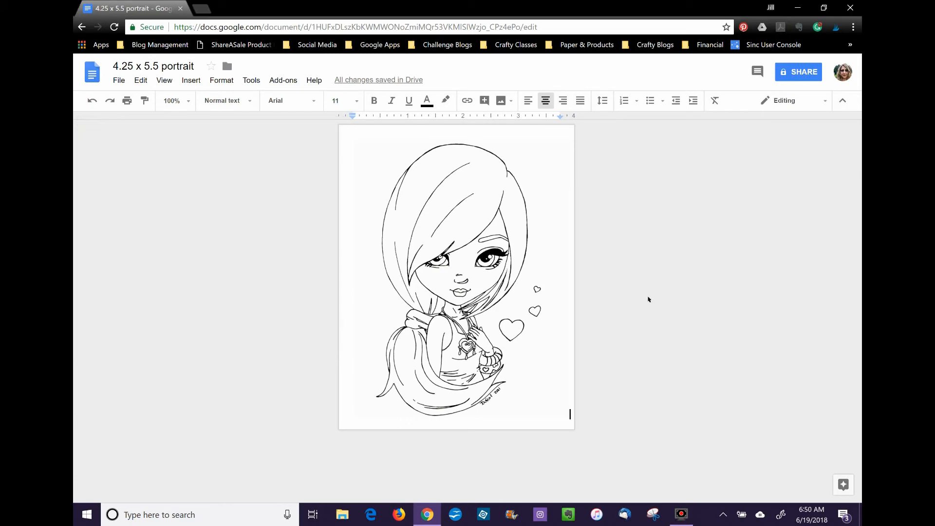
pyautogui.moveTo(774, 173)
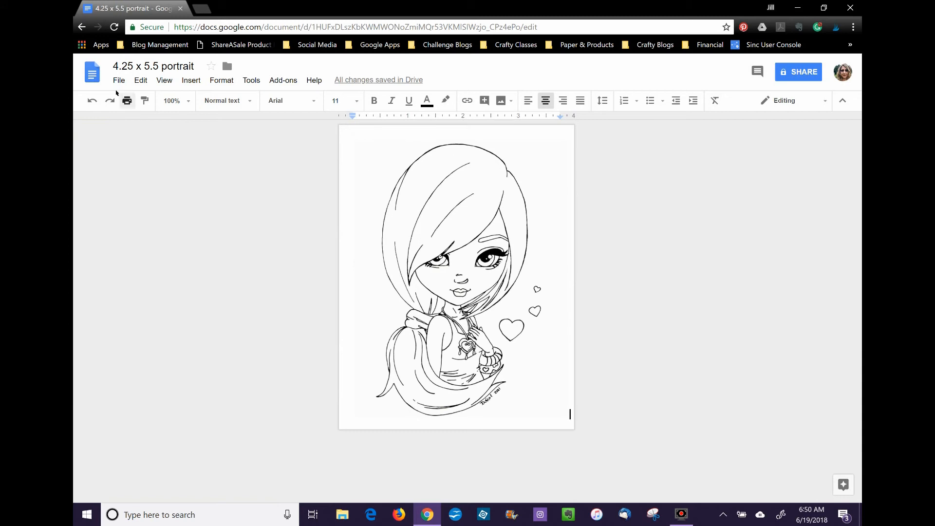
pyautogui.click(119, 80)
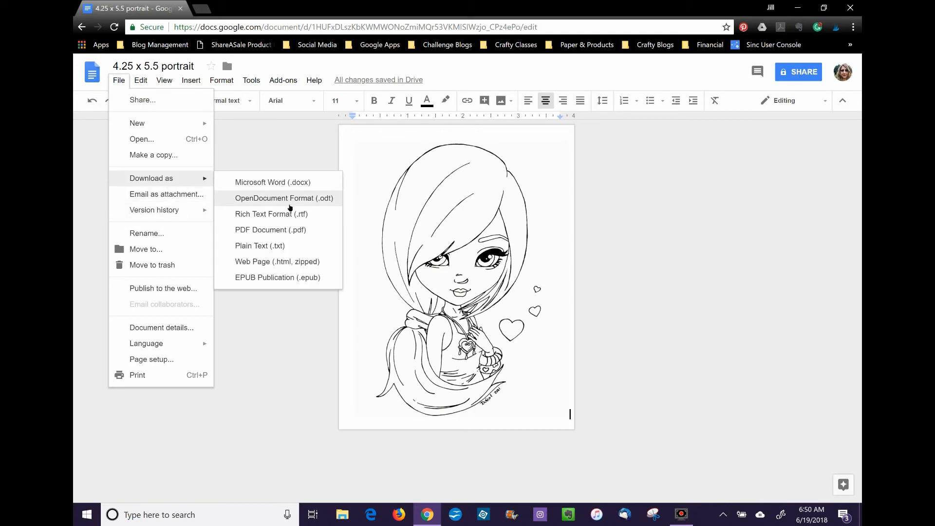
pyautogui.click(298, 236)
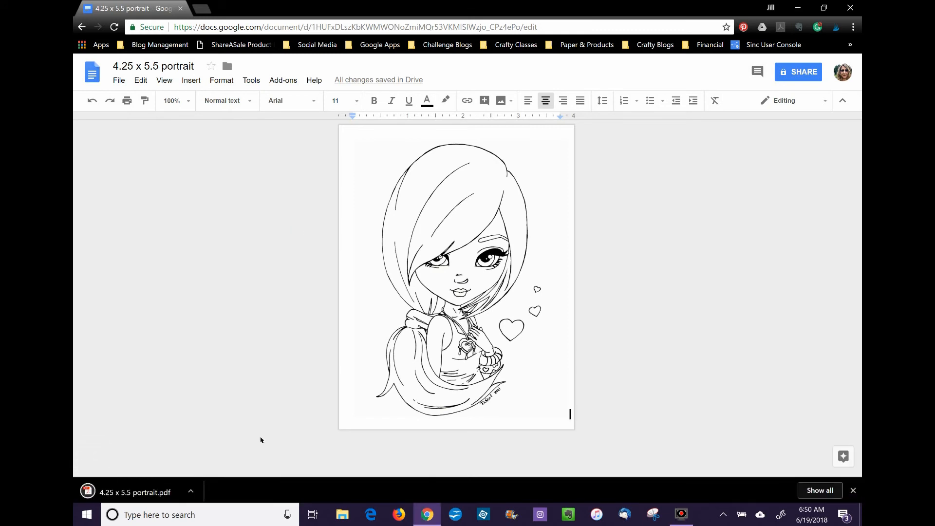
pyautogui.moveTo(146, 493)
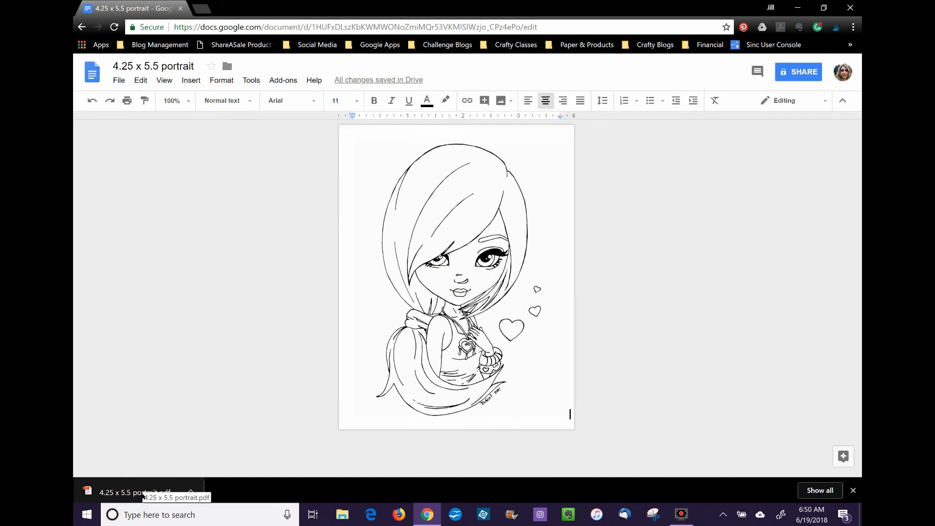
pyautogui.click(137, 492)
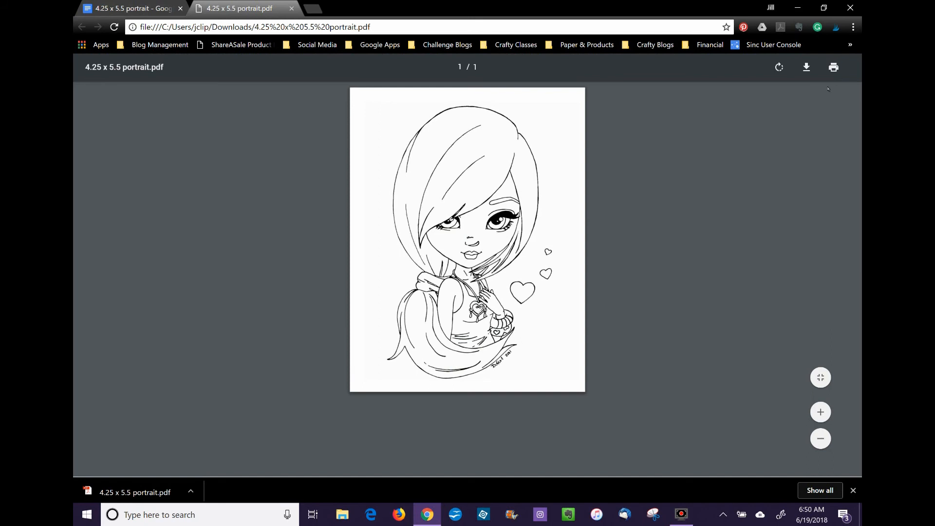
# - From the PDF viewer's Print, go to the system dialog and the Canon printer's Preferences
pyautogui.click(834, 67)
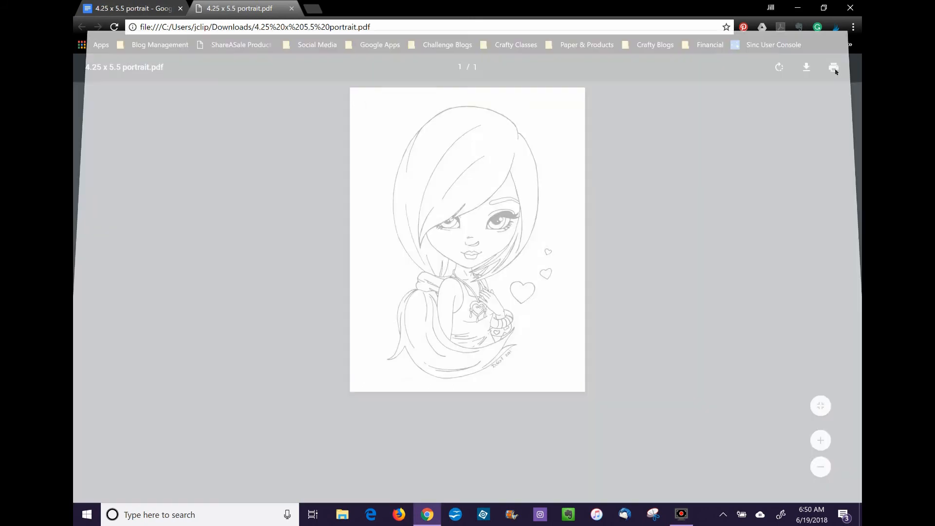
pyautogui.click(834, 68)
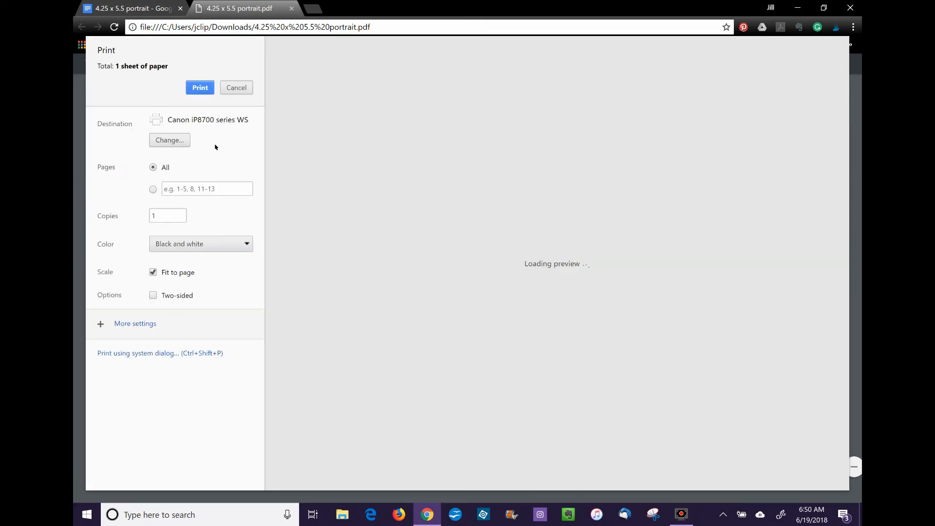
pyautogui.click(138, 354)
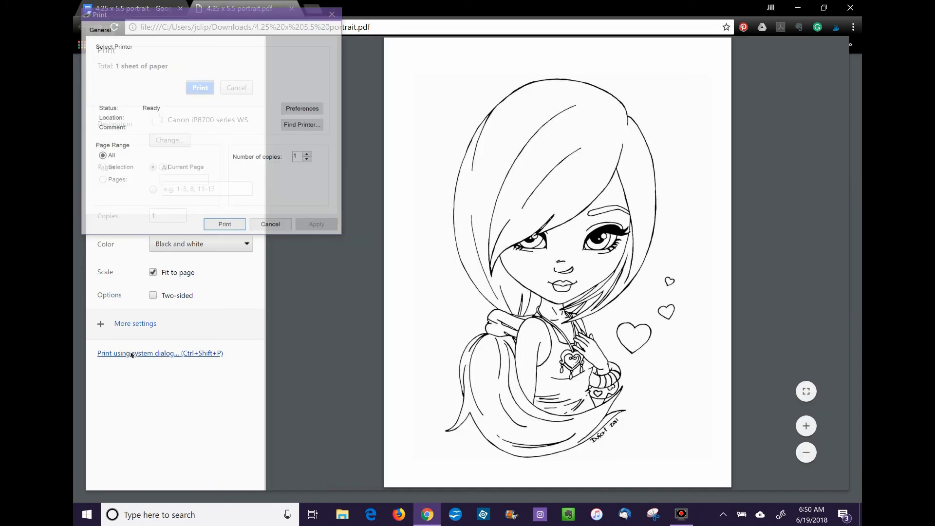
pyautogui.click(302, 109)
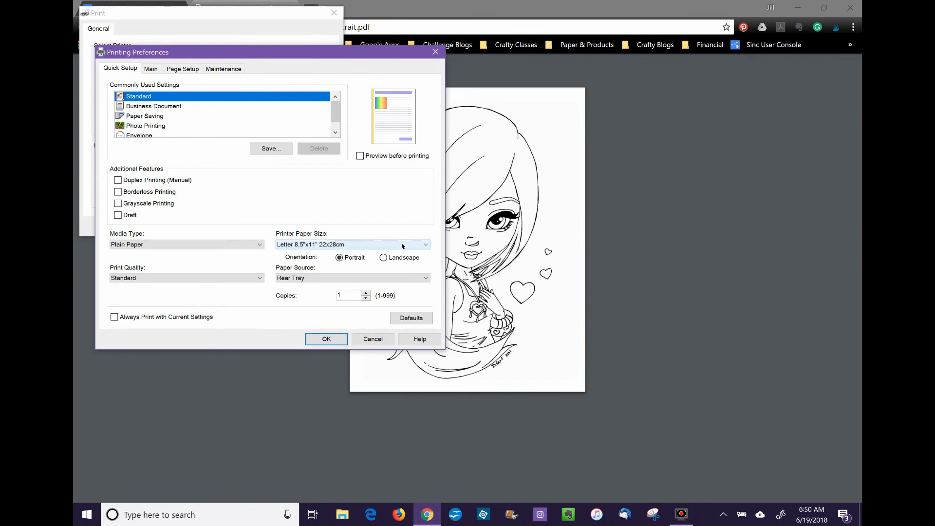
# - Set the printer paper size to Custom 4.25 x 5.5 inches
pyautogui.click(424, 244)
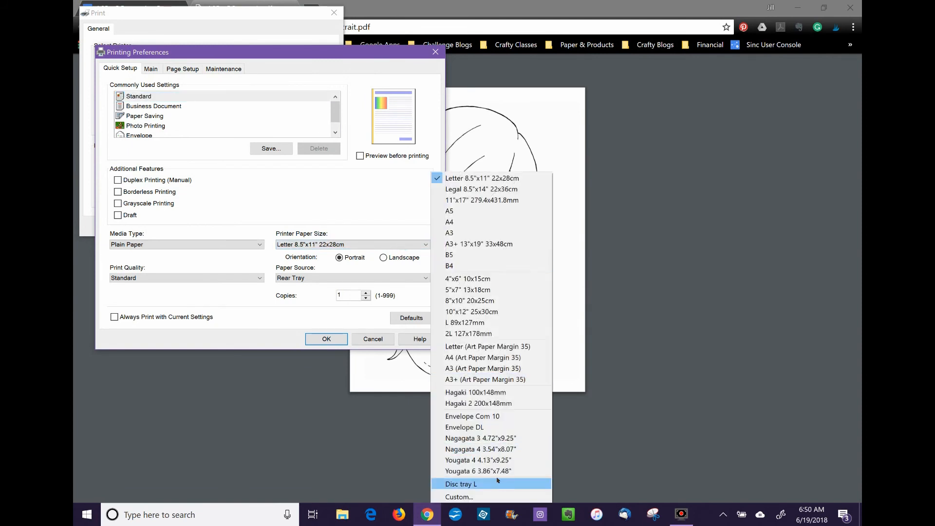
pyautogui.click(459, 496)
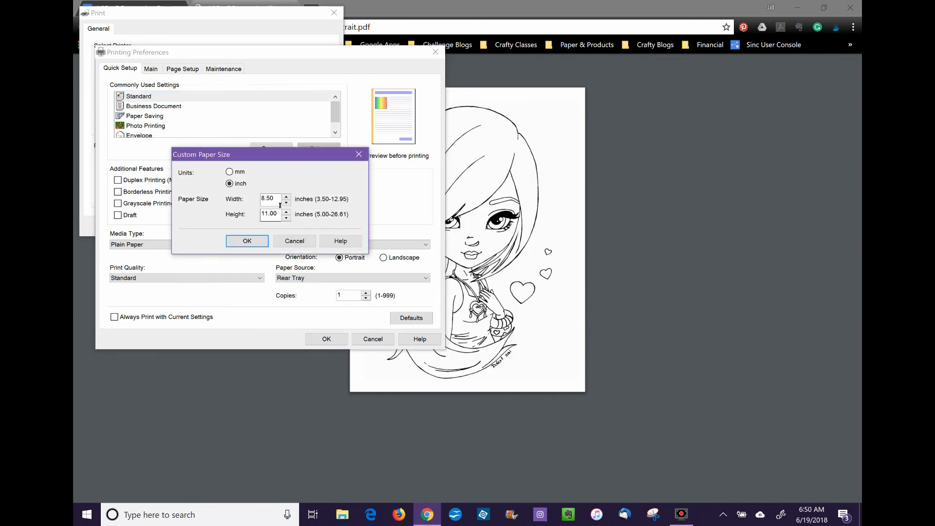
pyautogui.write('4.')
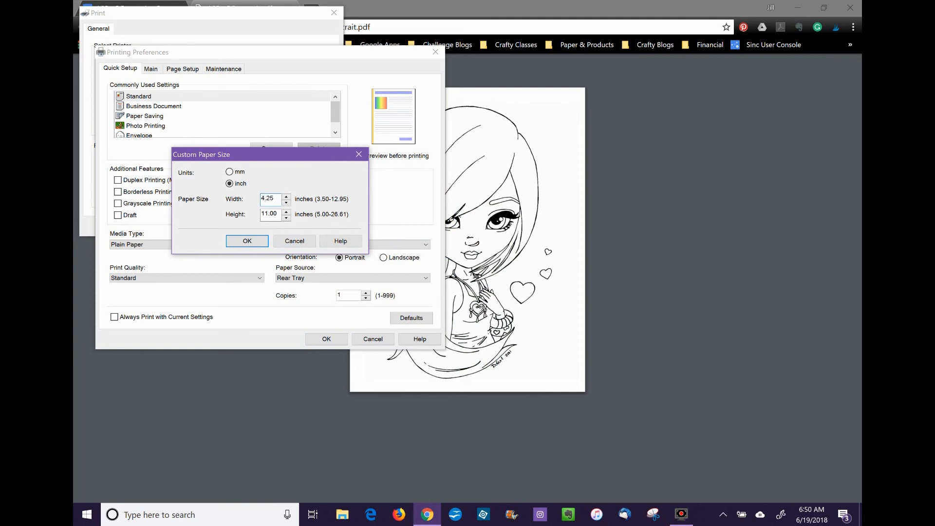
pyautogui.write('5.5')
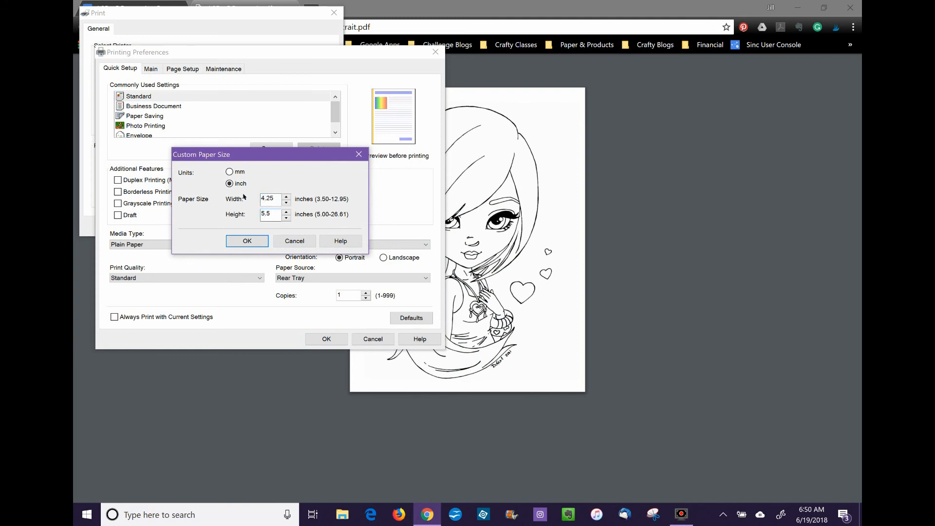
pyautogui.click(248, 241)
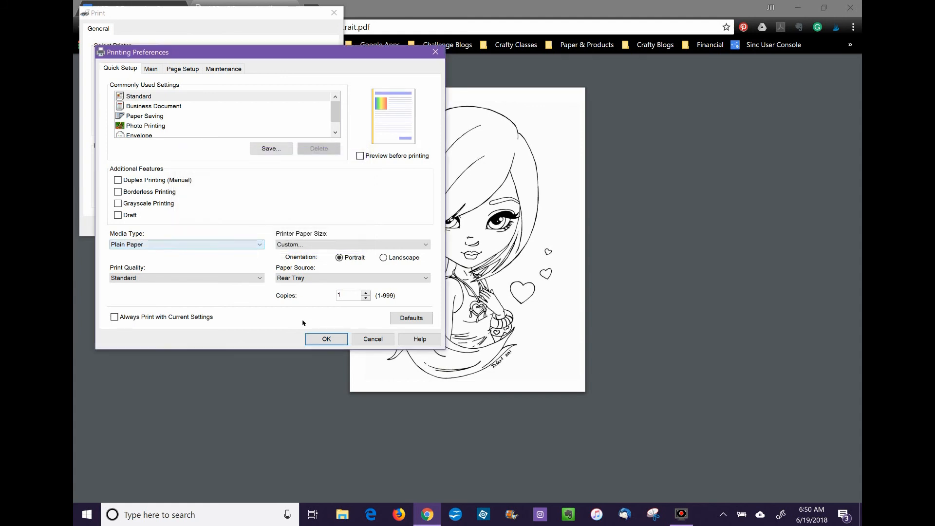
pyautogui.moveTo(316, 339)
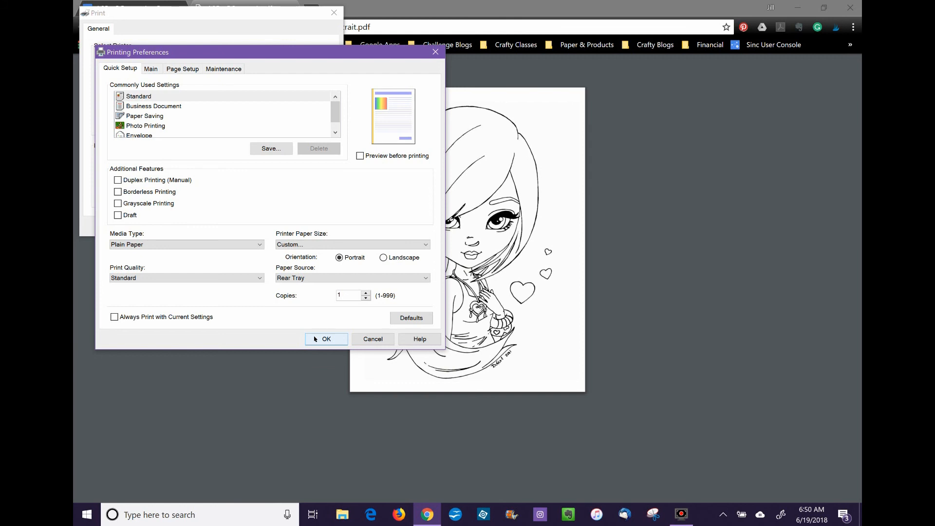
# - Turn on Preview before printing and send the page to the Canon printer
pyautogui.click(360, 155)
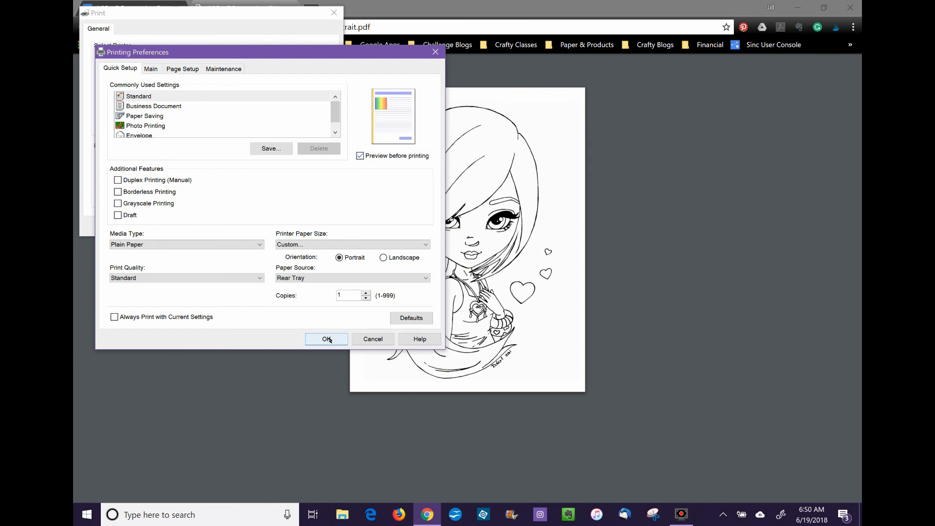
pyautogui.click(326, 339)
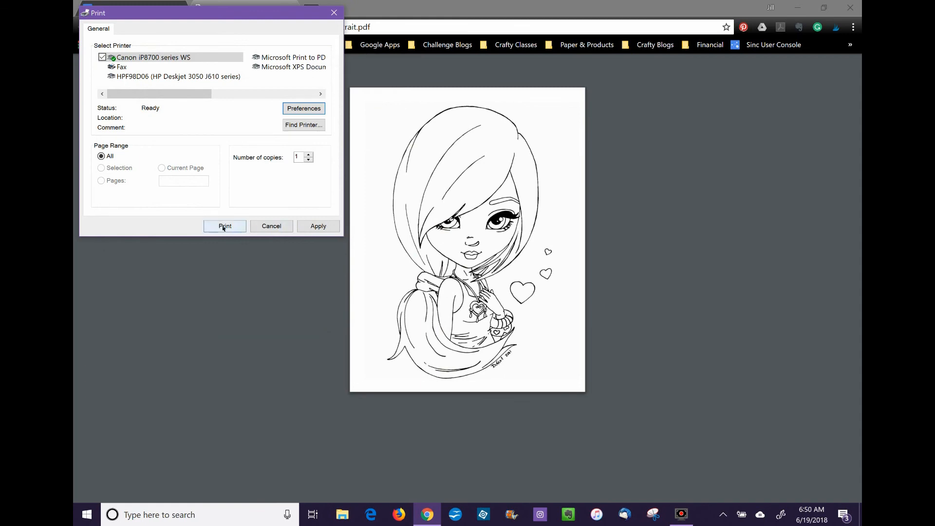
pyautogui.click(224, 226)
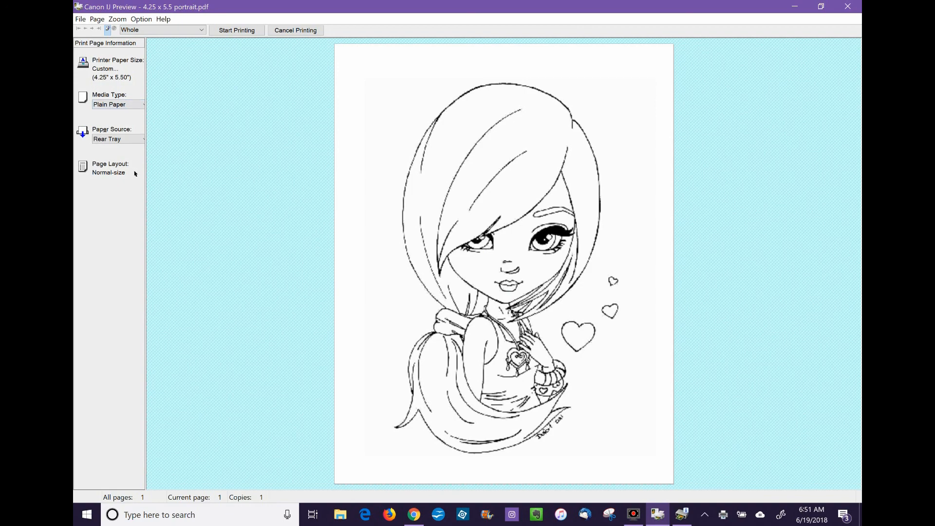
pyautogui.moveTo(263, 7)
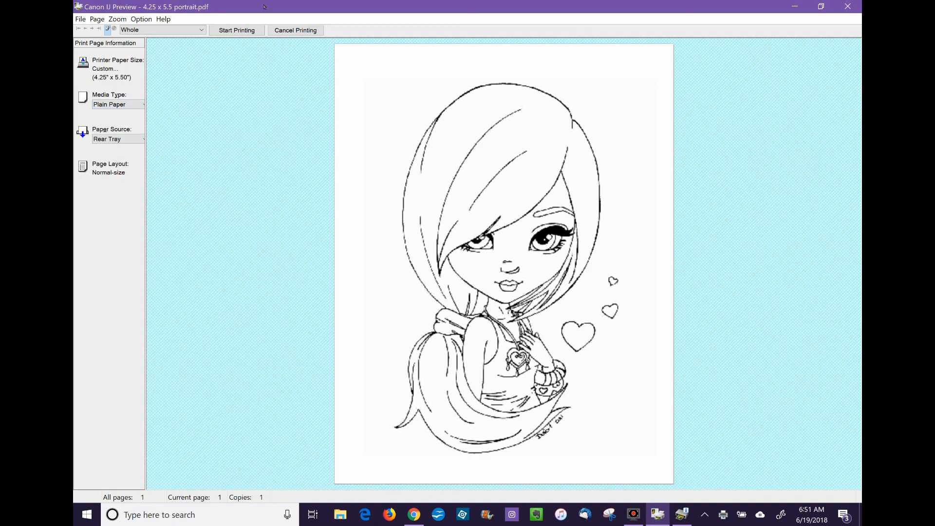
pyautogui.moveTo(215, 30)
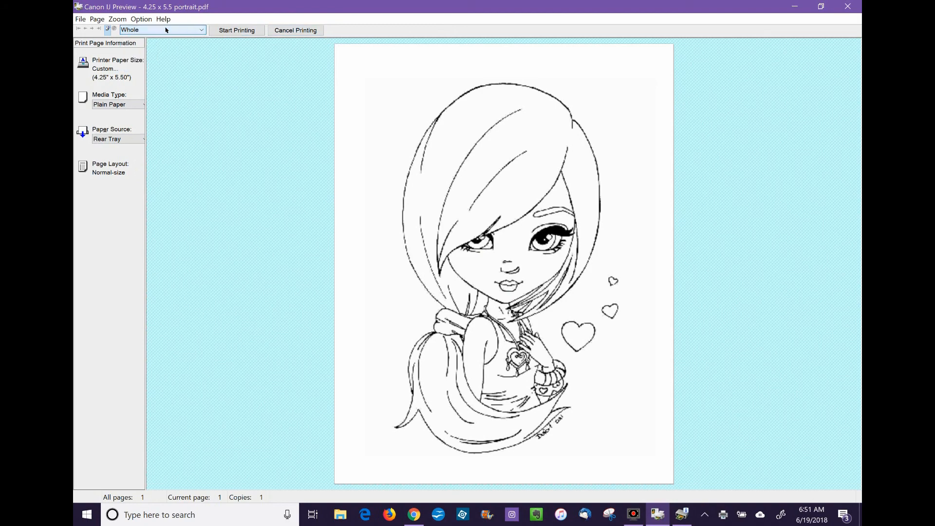
pyautogui.moveTo(300, 36)
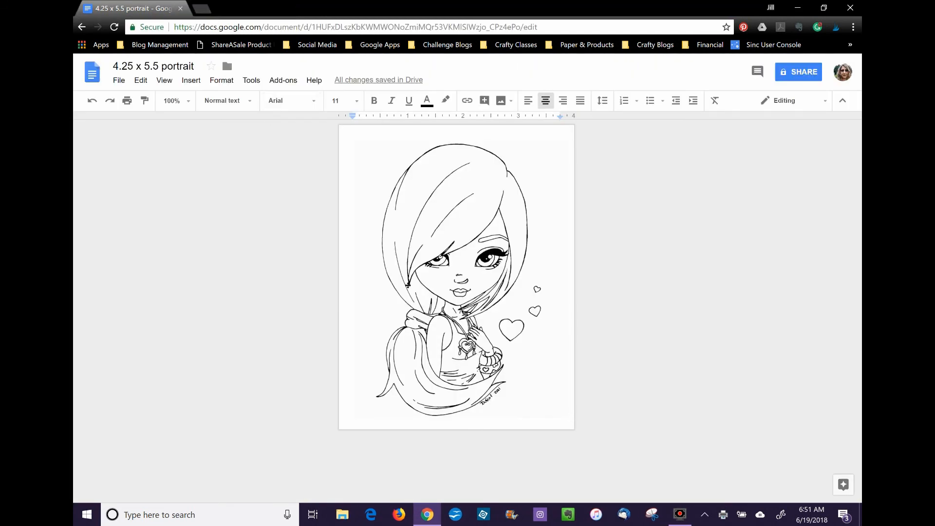
pyautogui.click(461, 279)
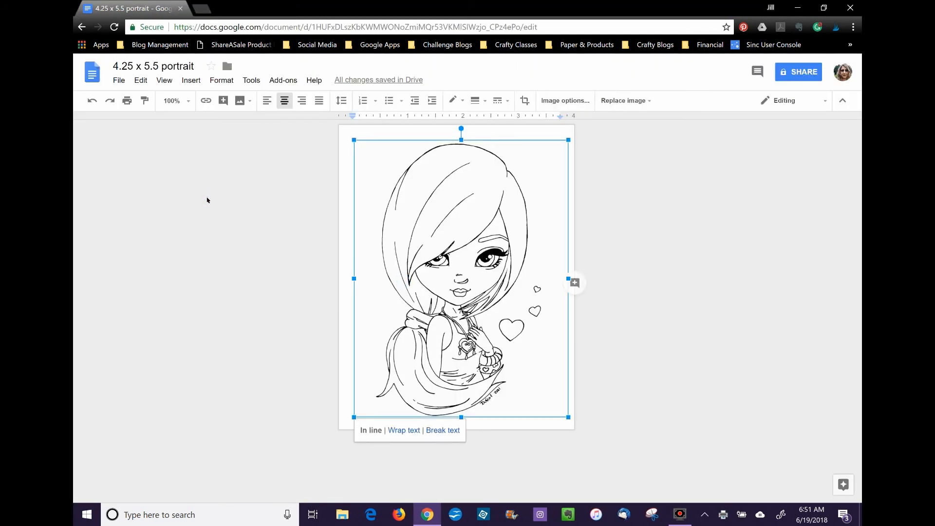
pyautogui.click(736, 261)
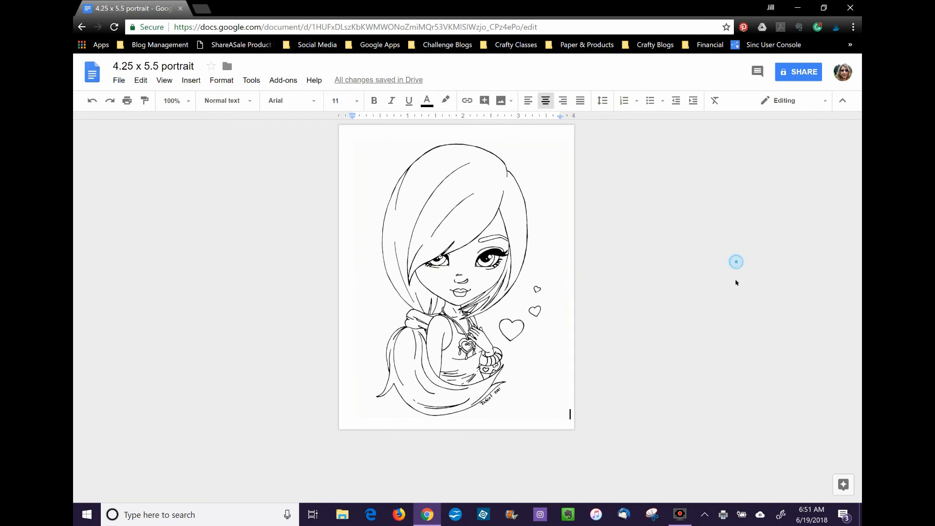